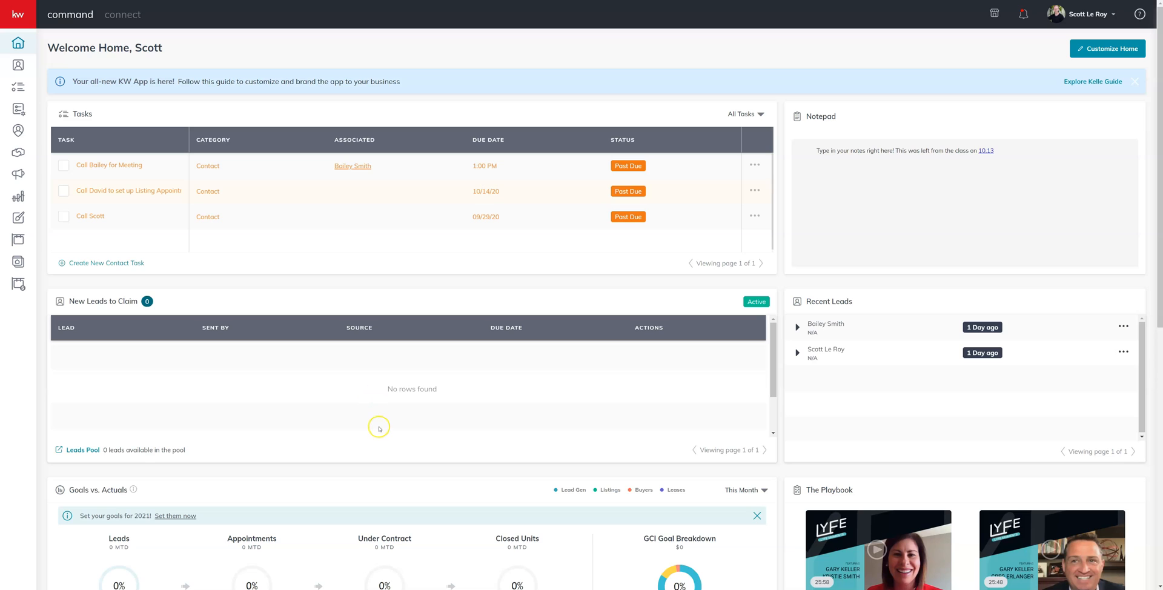
pyautogui.moveTo(450, 398)
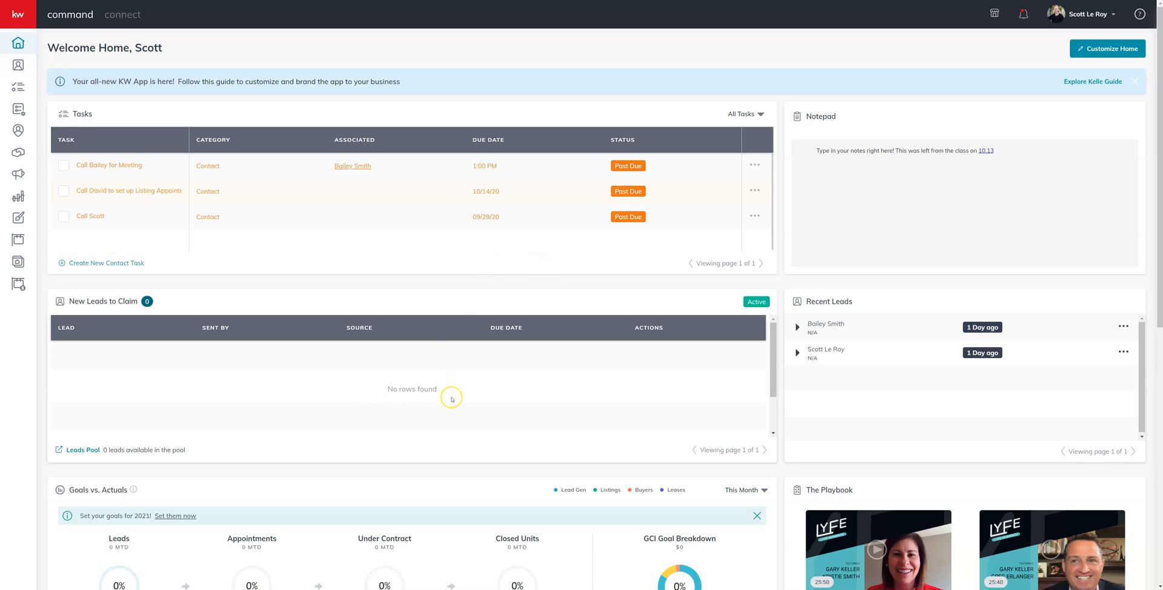
pyautogui.moveTo(451, 400)
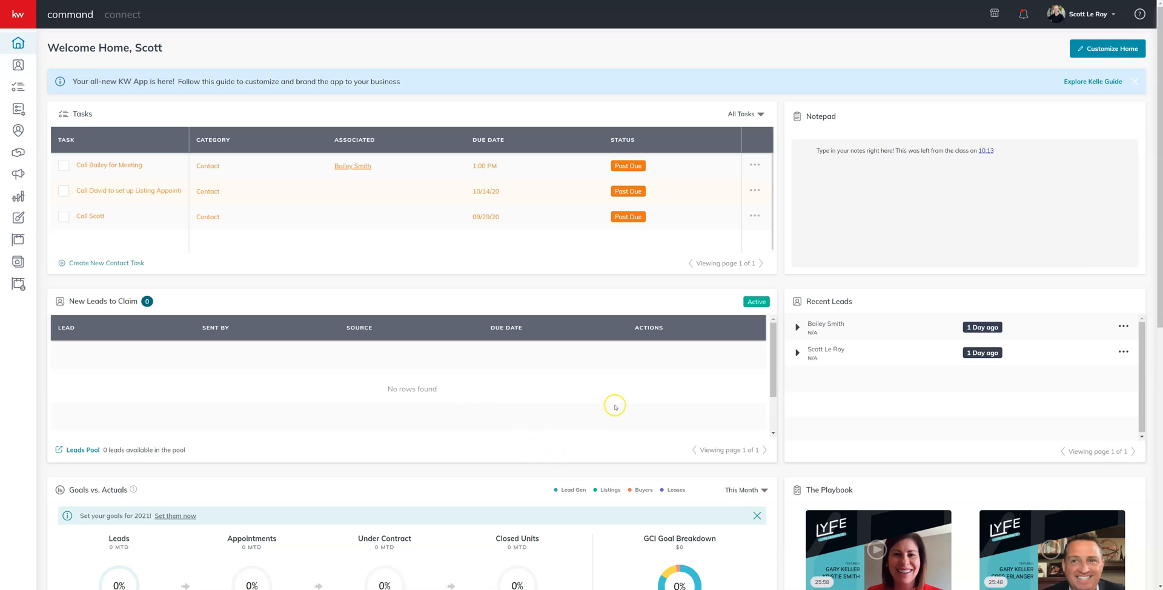
pyautogui.moveTo(970, 87)
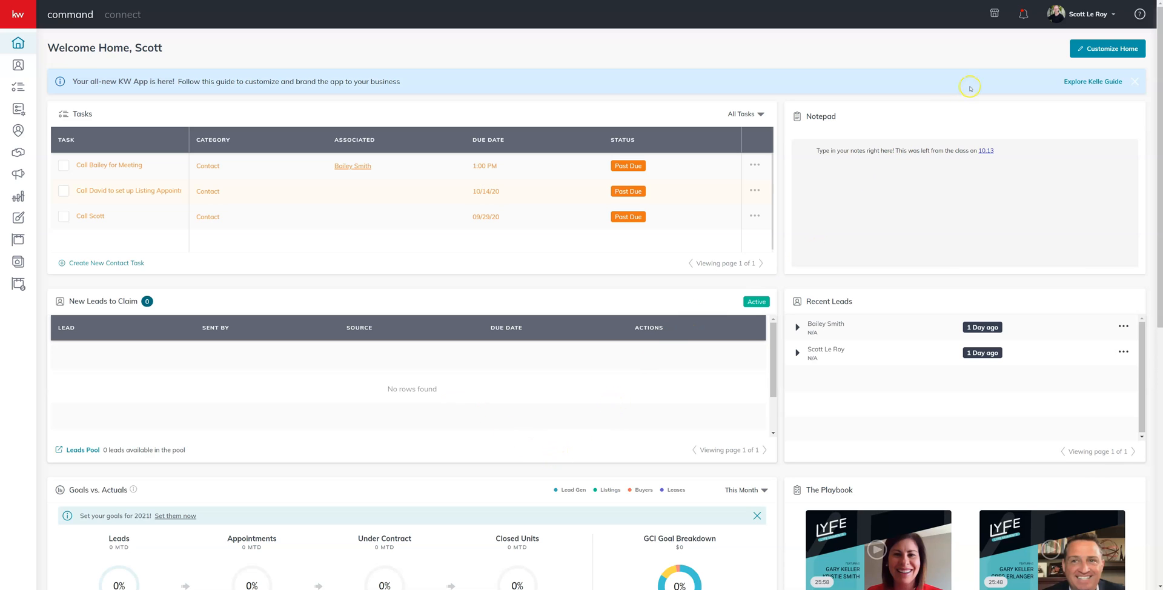
pyautogui.moveTo(1084, 16)
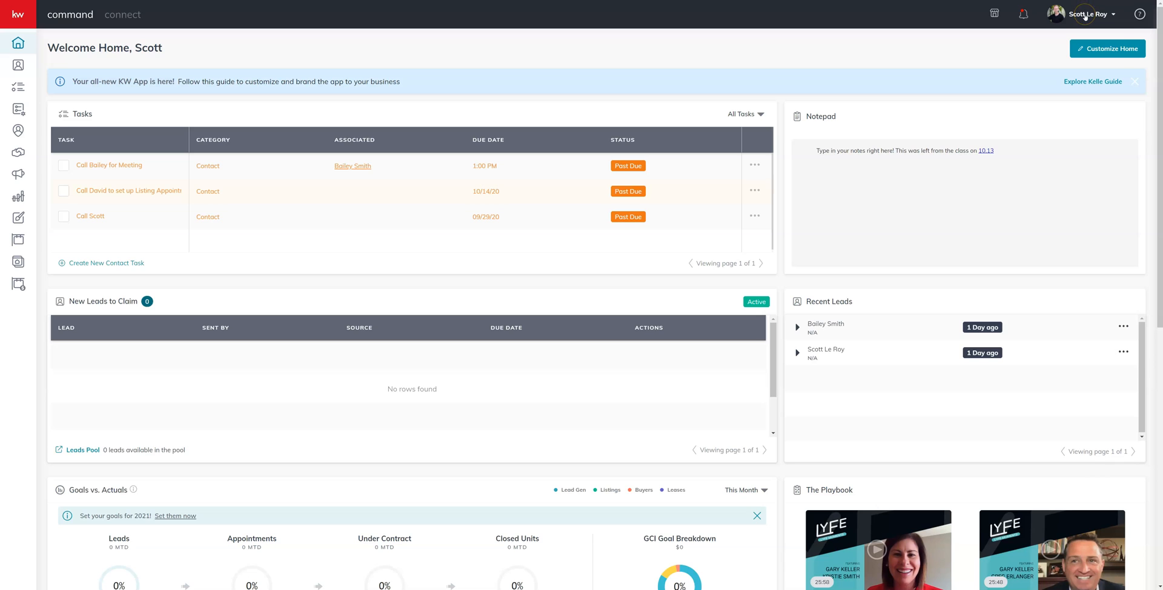
# - Reach Settings from the profile menu and expand the Connect Settings group
pyautogui.click(1082, 14)
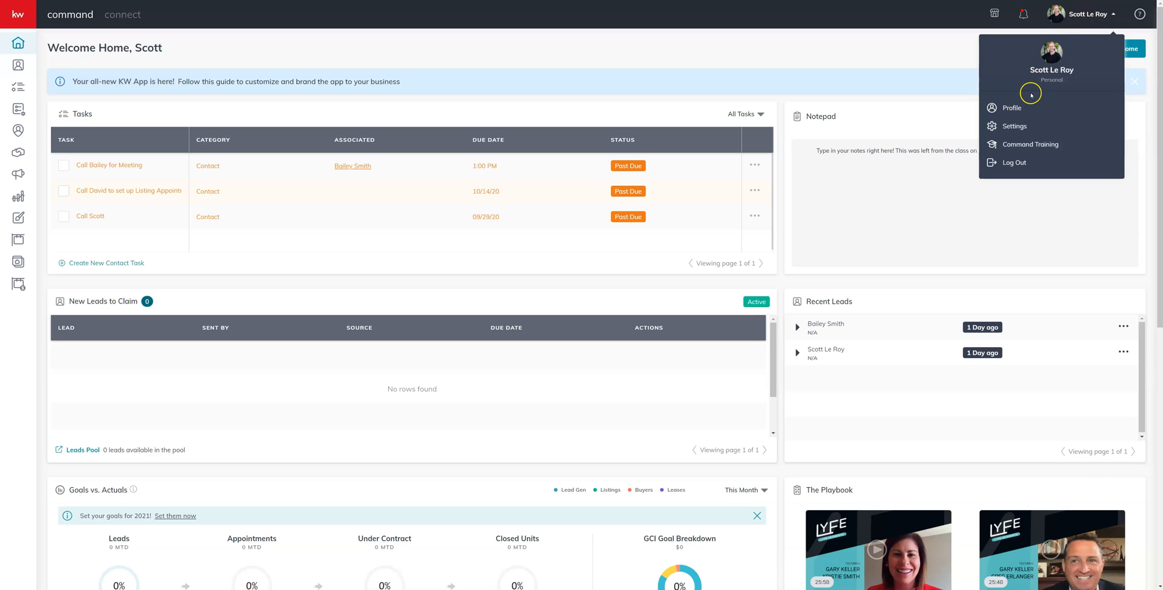
pyautogui.moveTo(1014, 126)
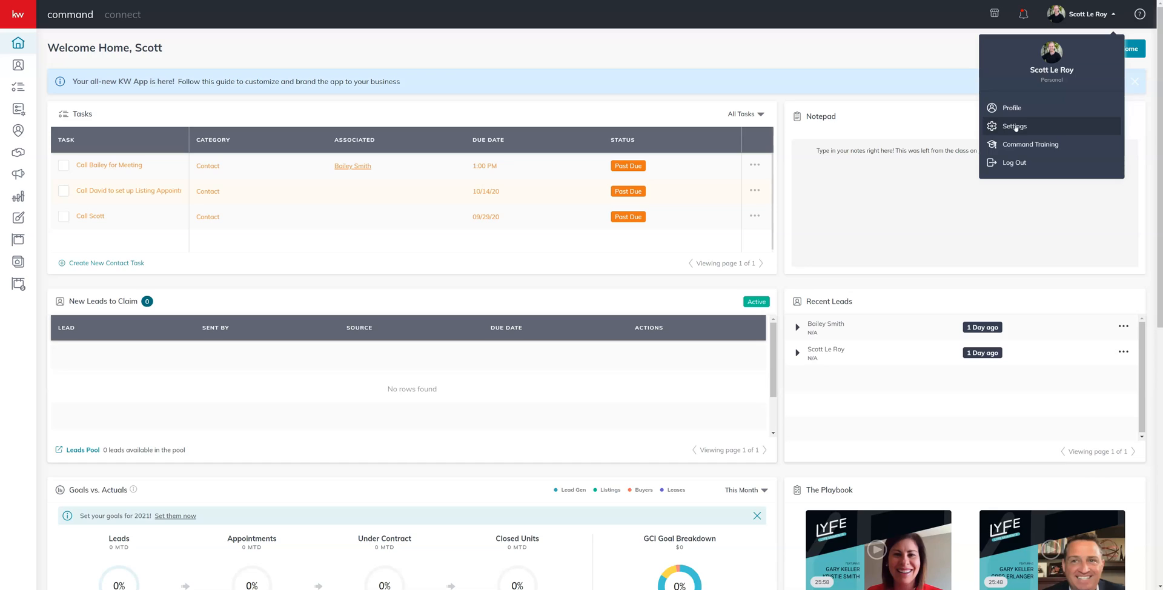
pyautogui.click(1014, 126)
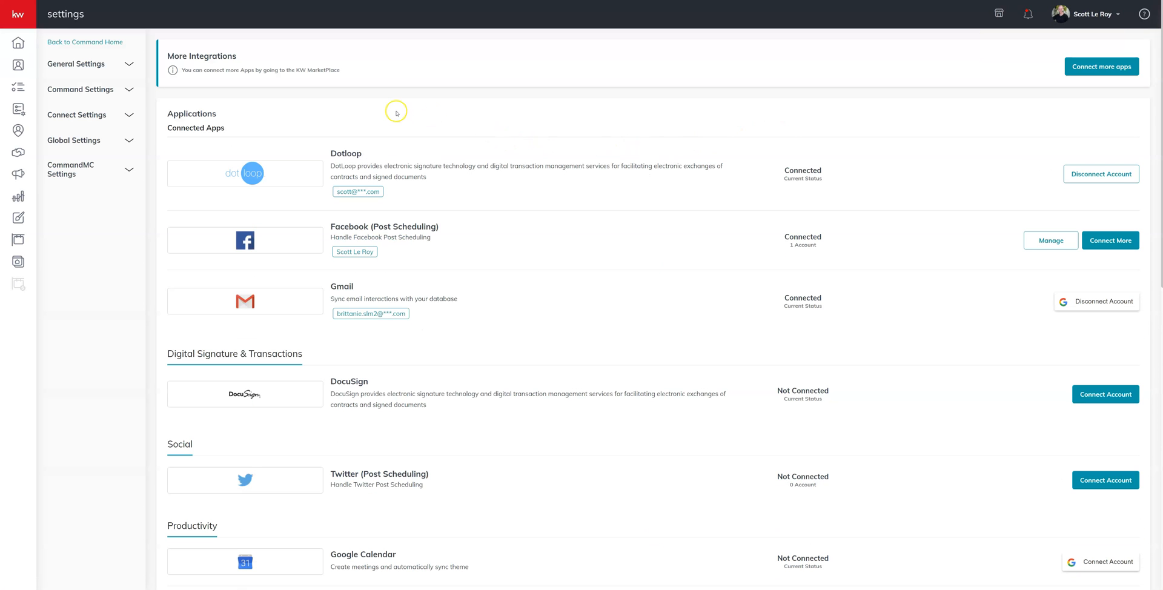
pyautogui.moveTo(365, 110)
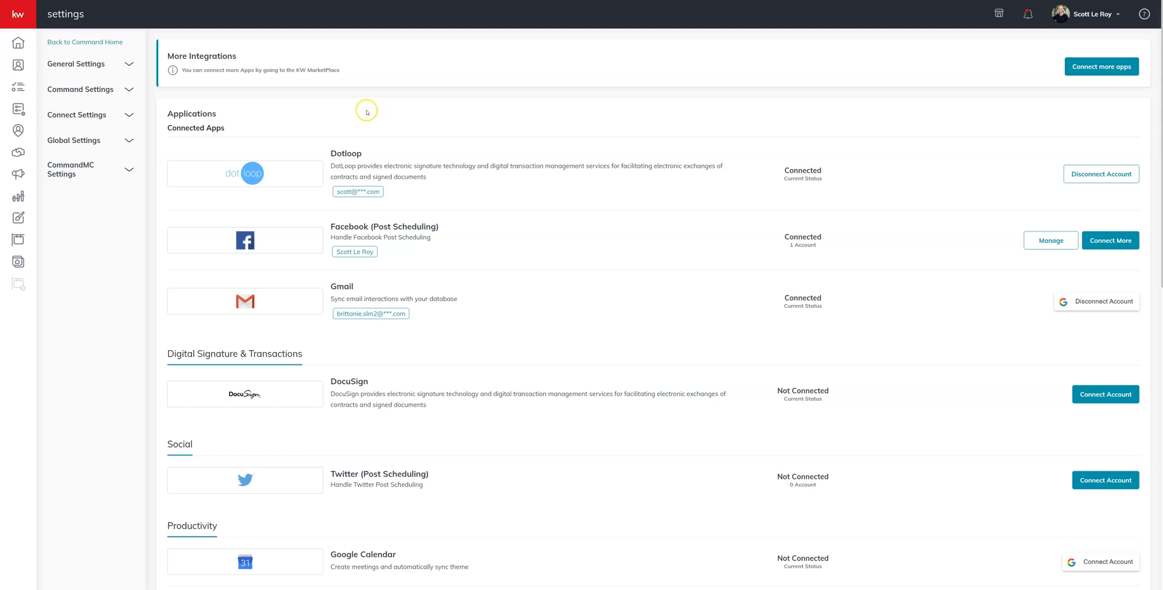
pyautogui.moveTo(271, 109)
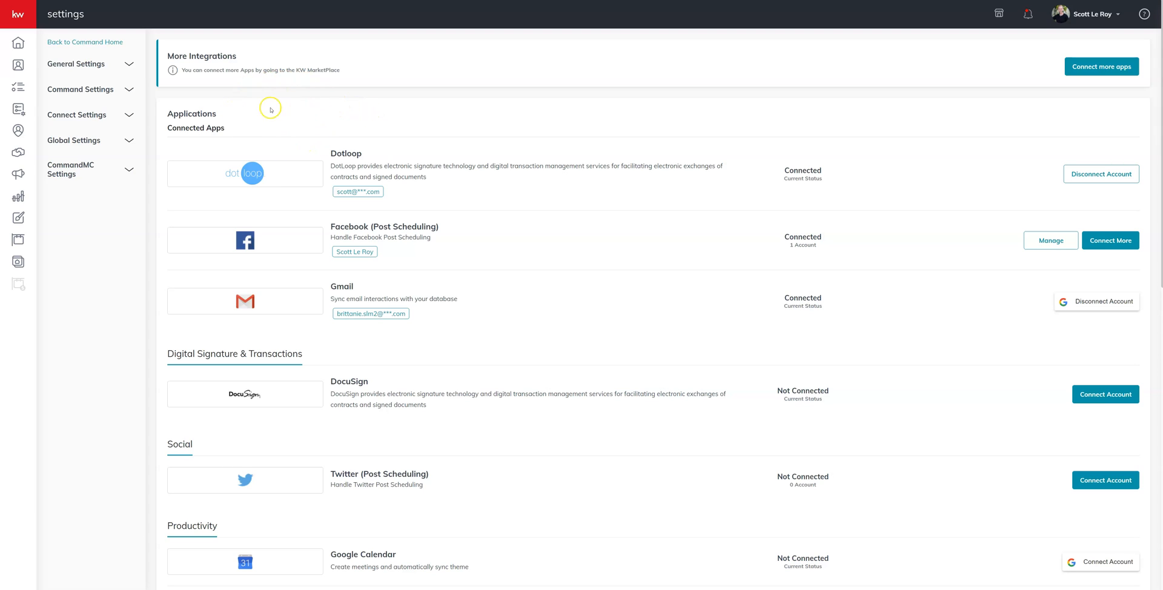
pyautogui.moveTo(113, 113)
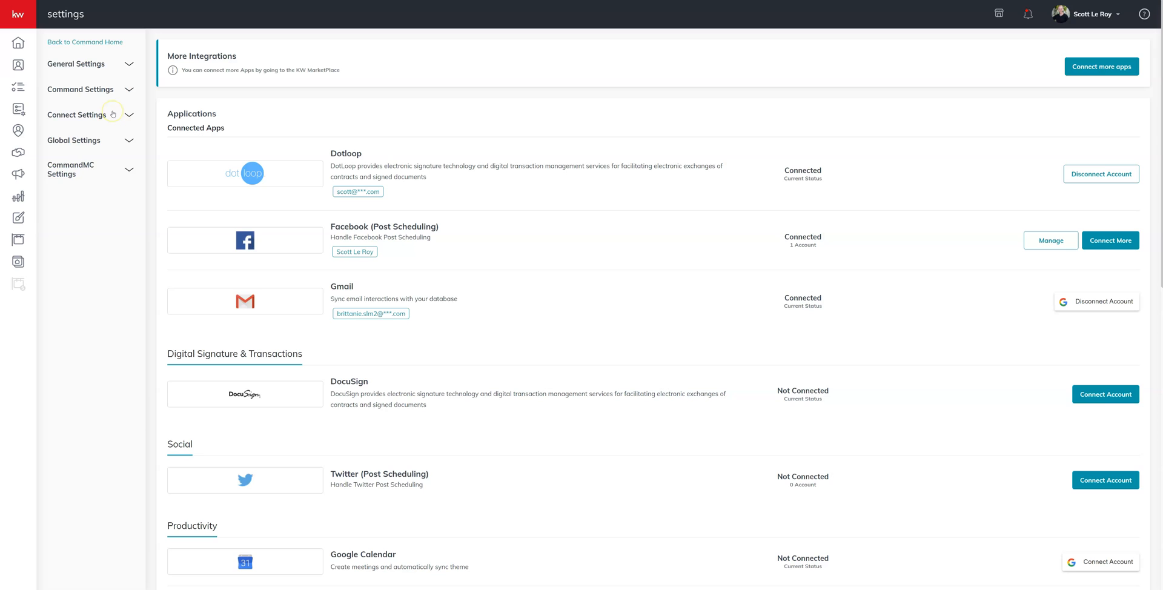
pyautogui.click(76, 114)
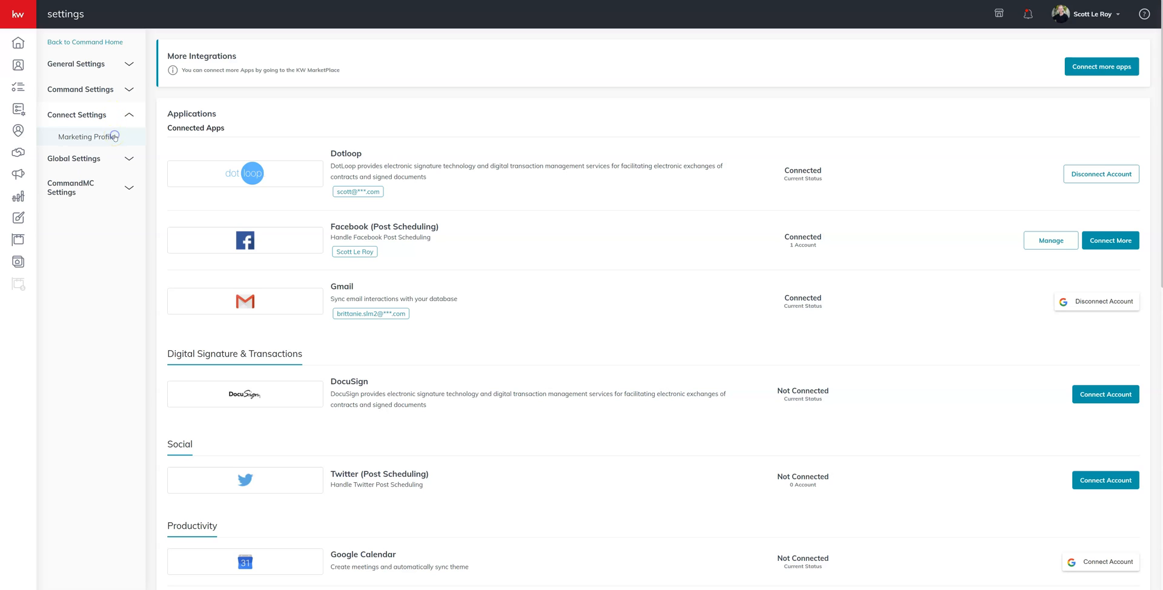
# - Show the Marketing Profile page and review its profile fields
pyautogui.click(90, 137)
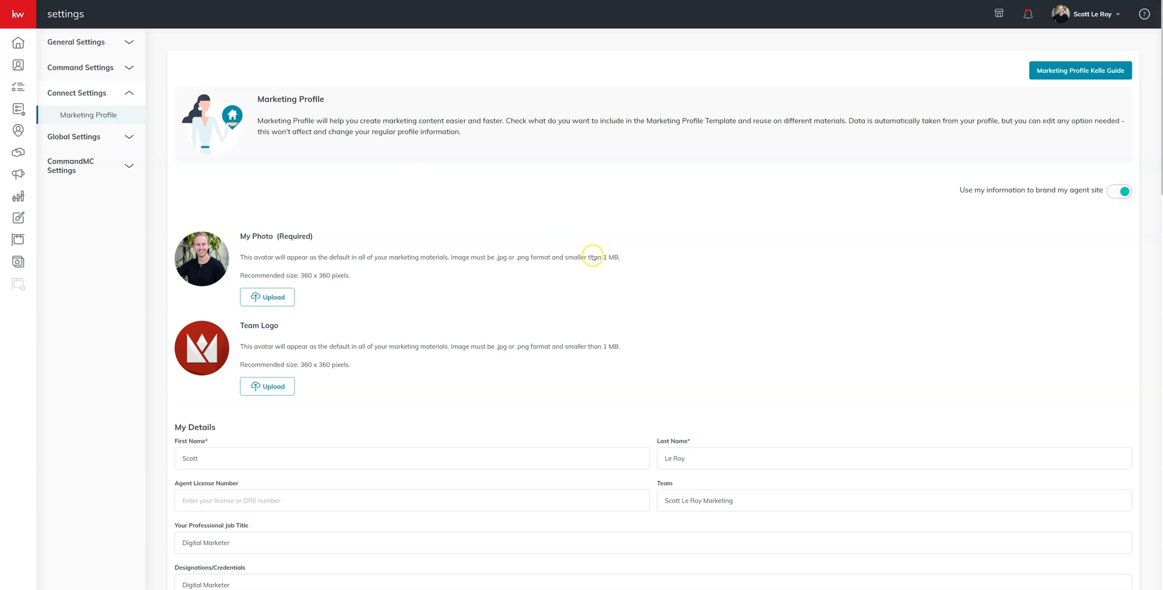
pyautogui.moveTo(262, 282)
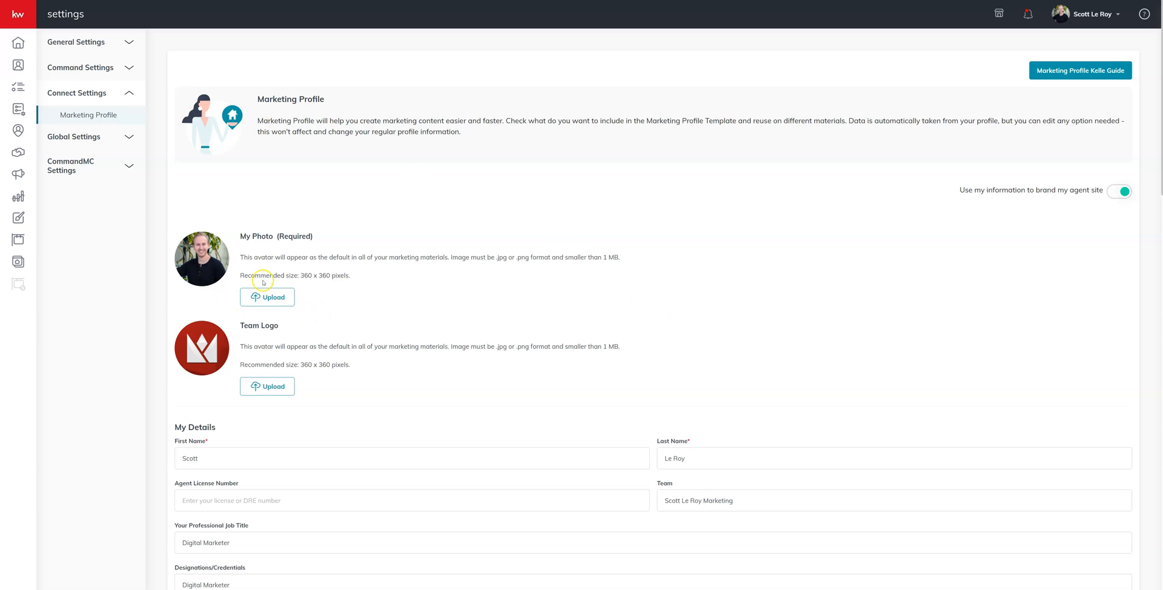
pyautogui.moveTo(469, 386)
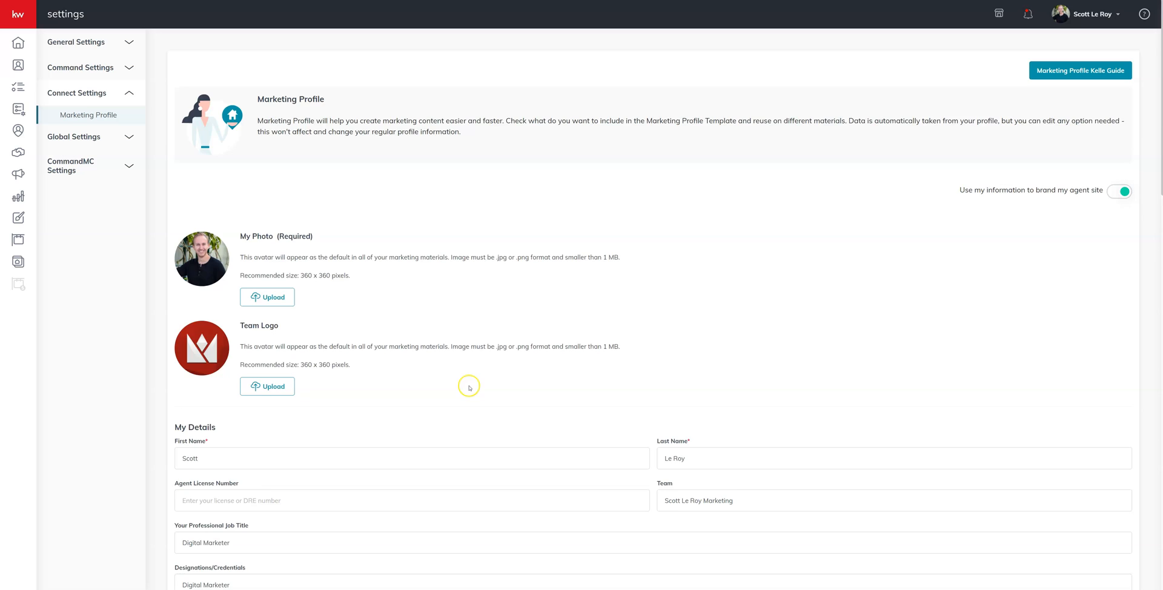
pyautogui.scroll(-3)
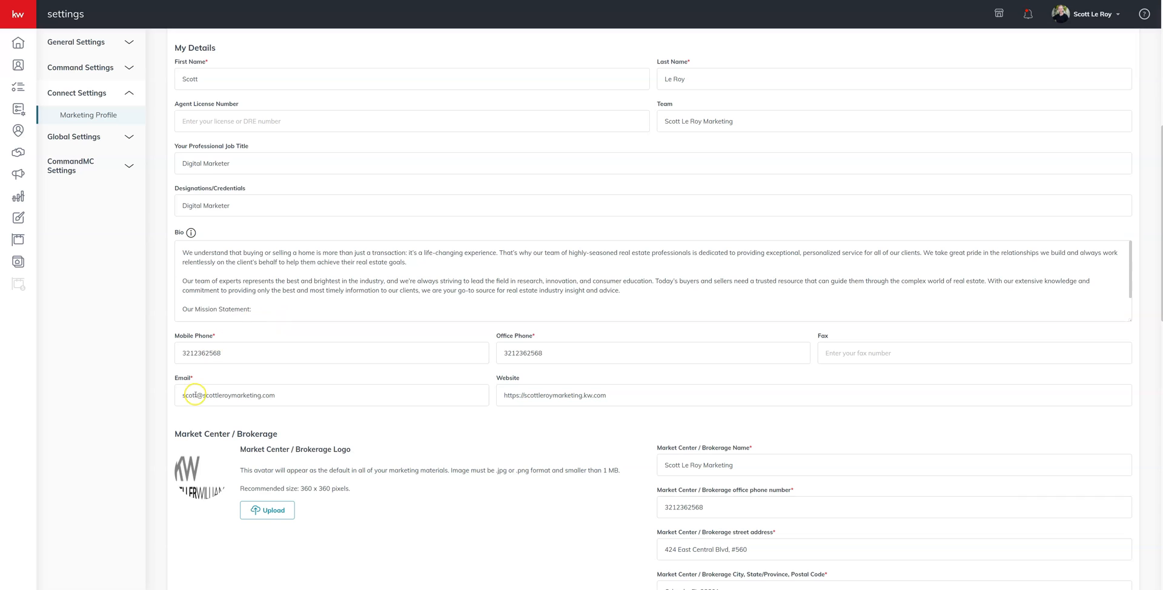
pyautogui.scroll(3)
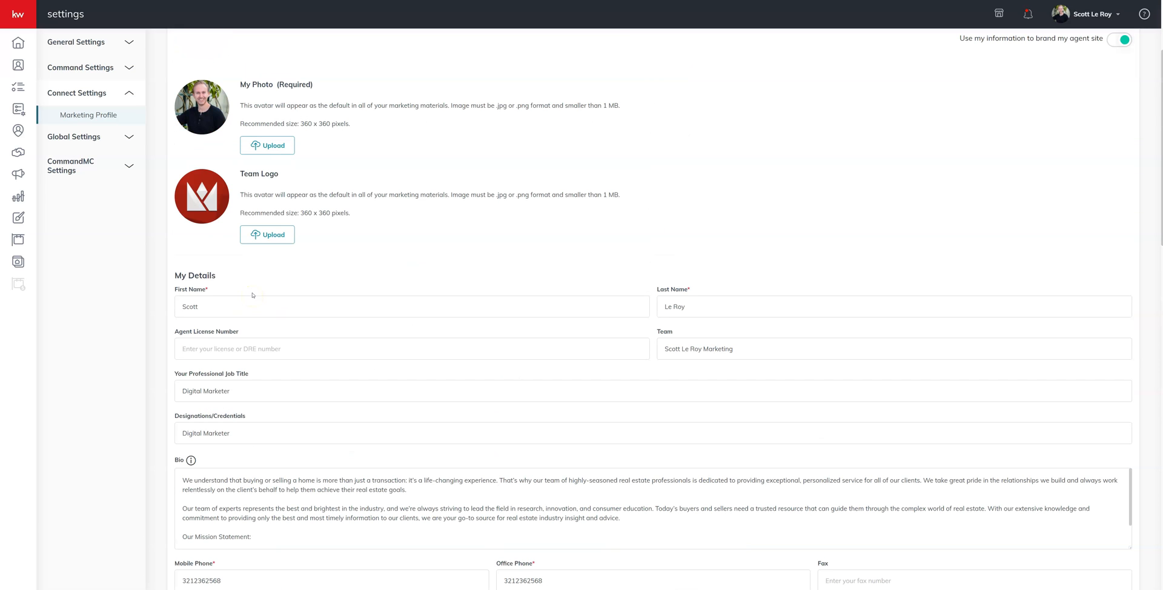
pyautogui.moveTo(219, 140)
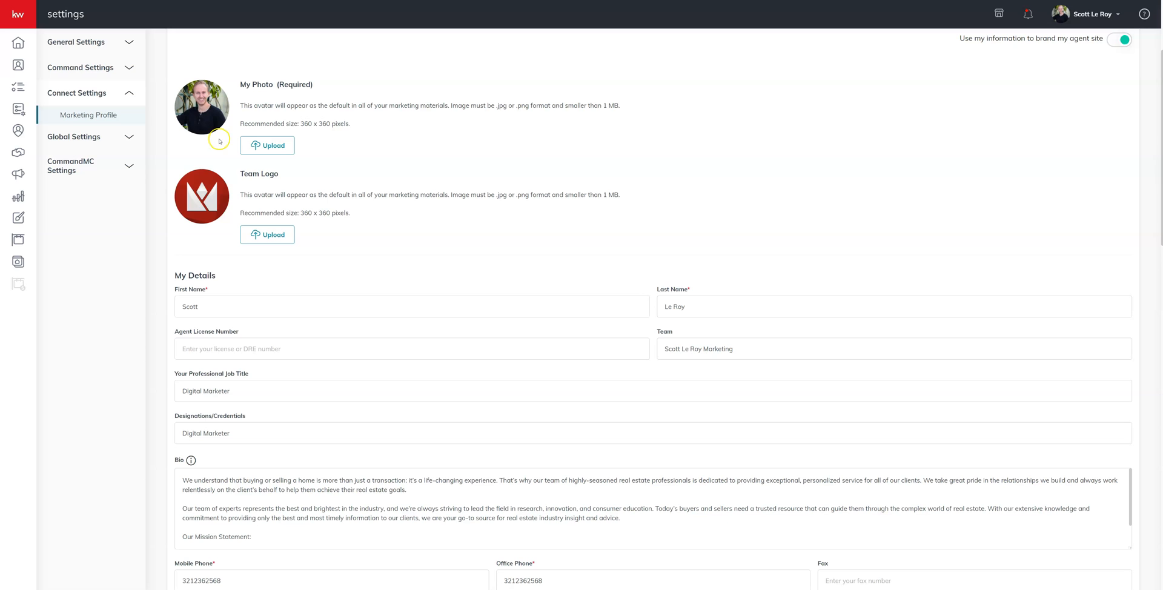
pyautogui.scroll(-3)
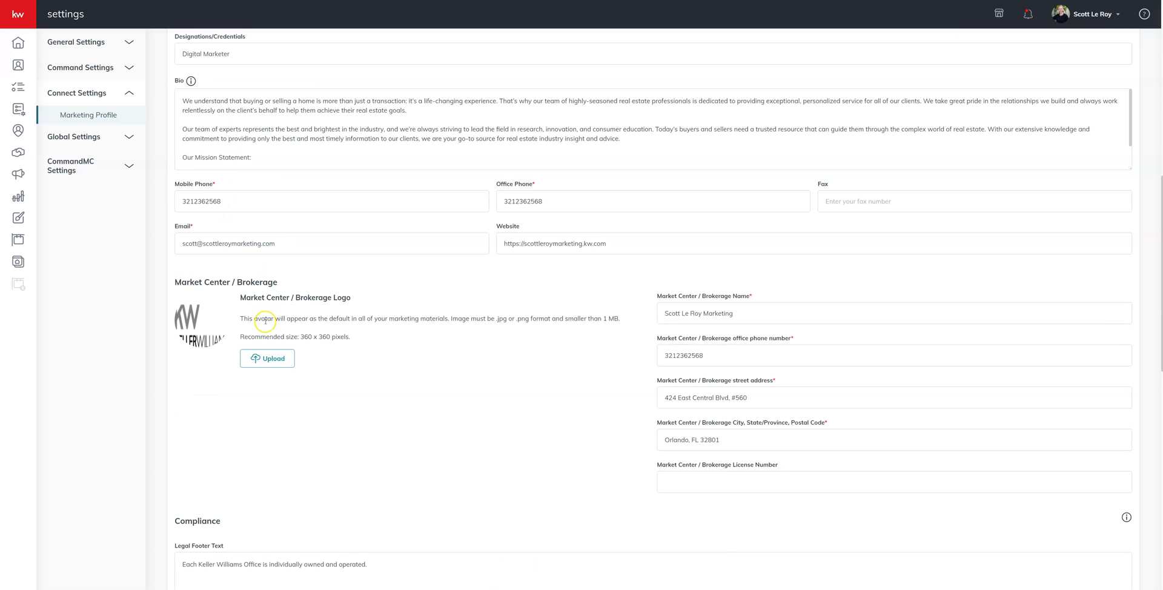
pyautogui.scroll(3)
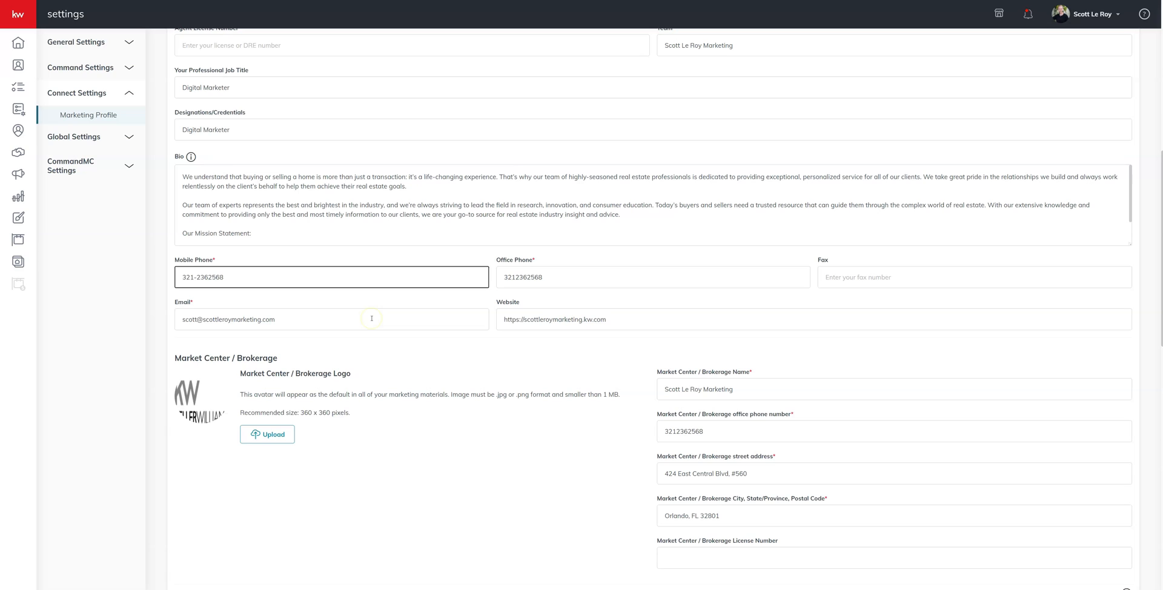
pyautogui.click(653, 277)
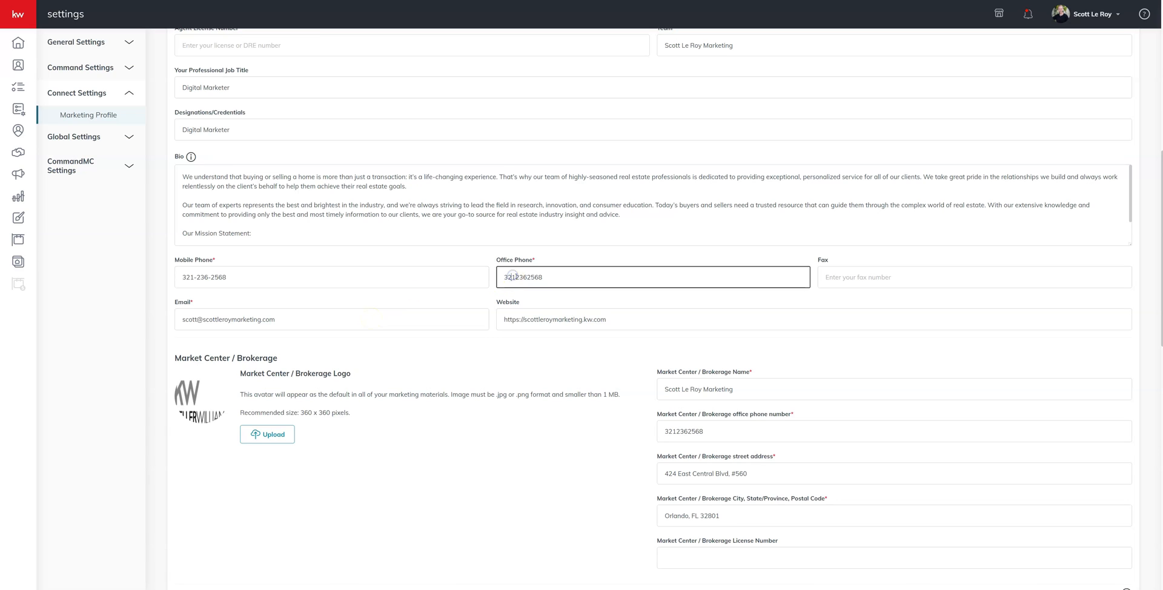
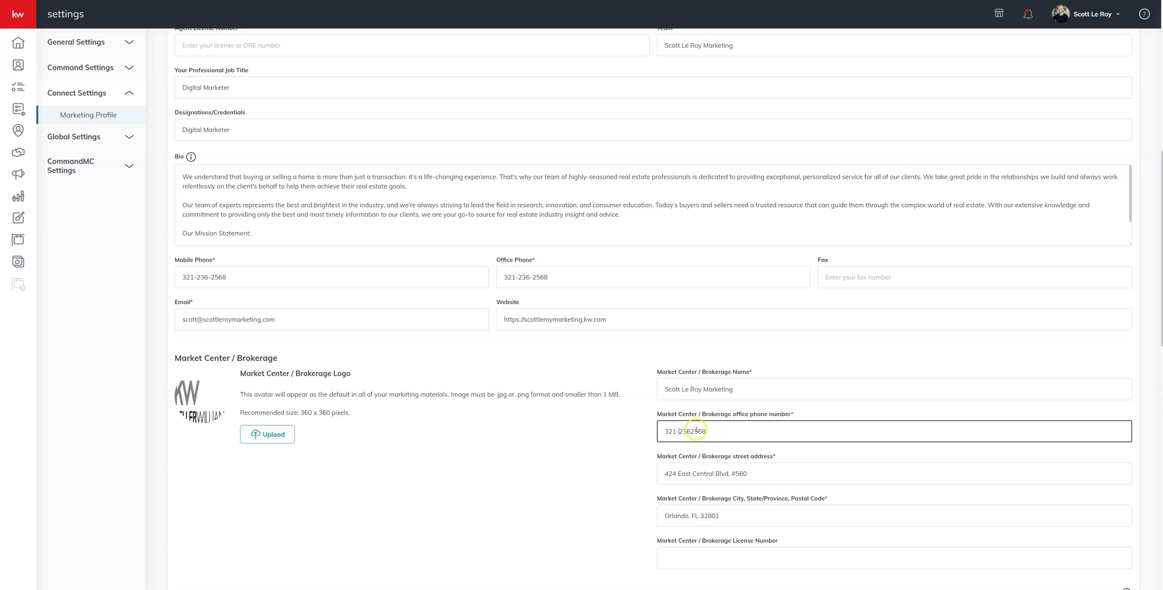
pyautogui.moveTo(396, 378)
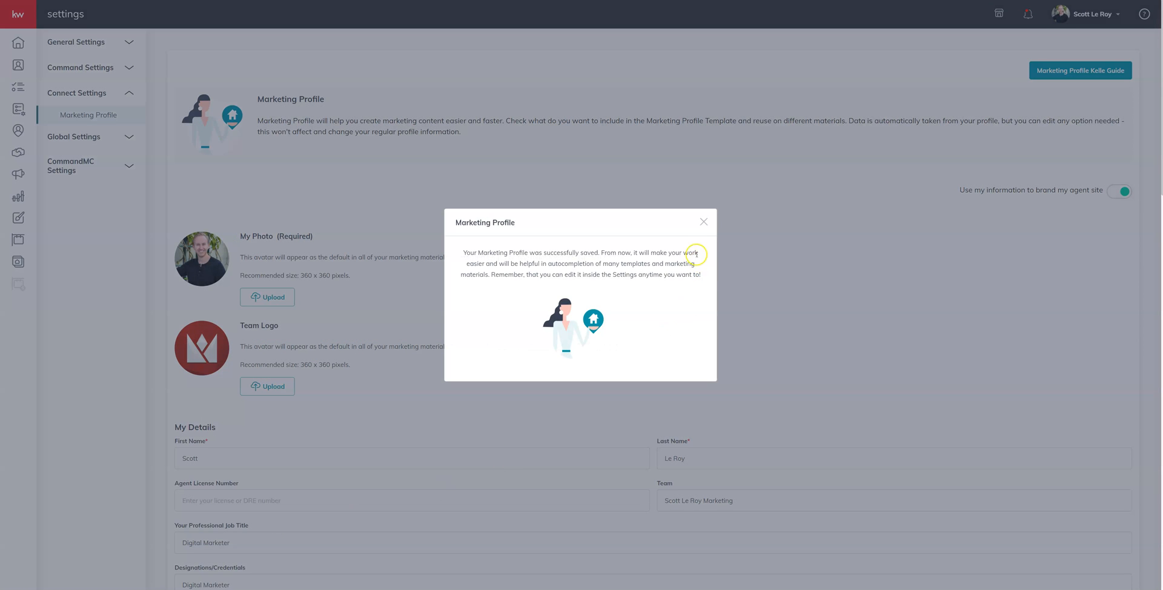
pyautogui.click(702, 221)
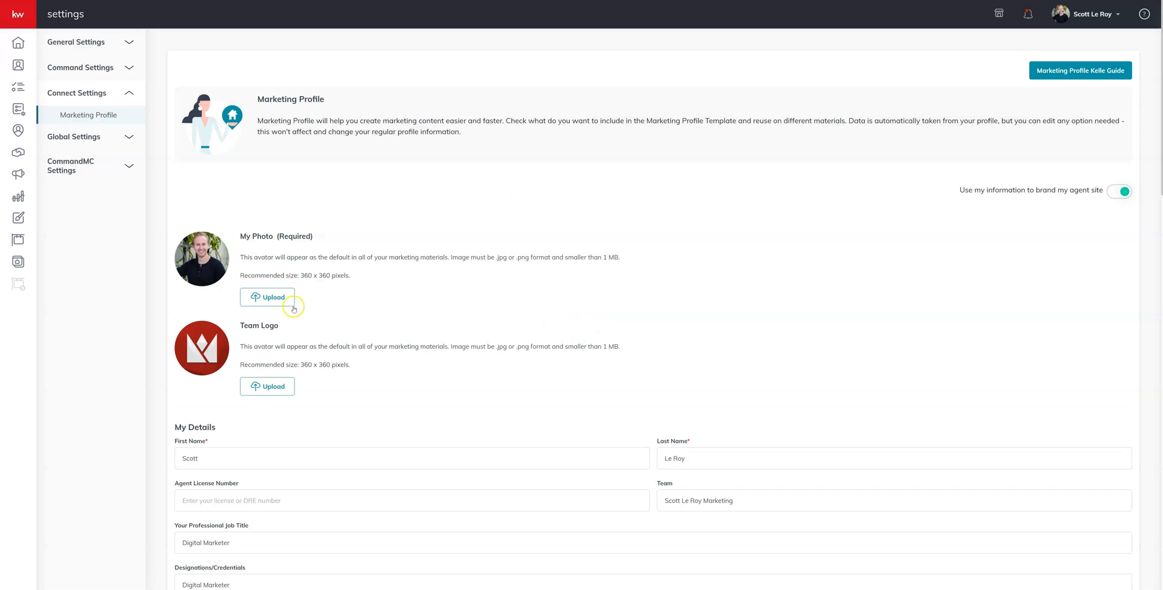
pyautogui.moveTo(304, 438)
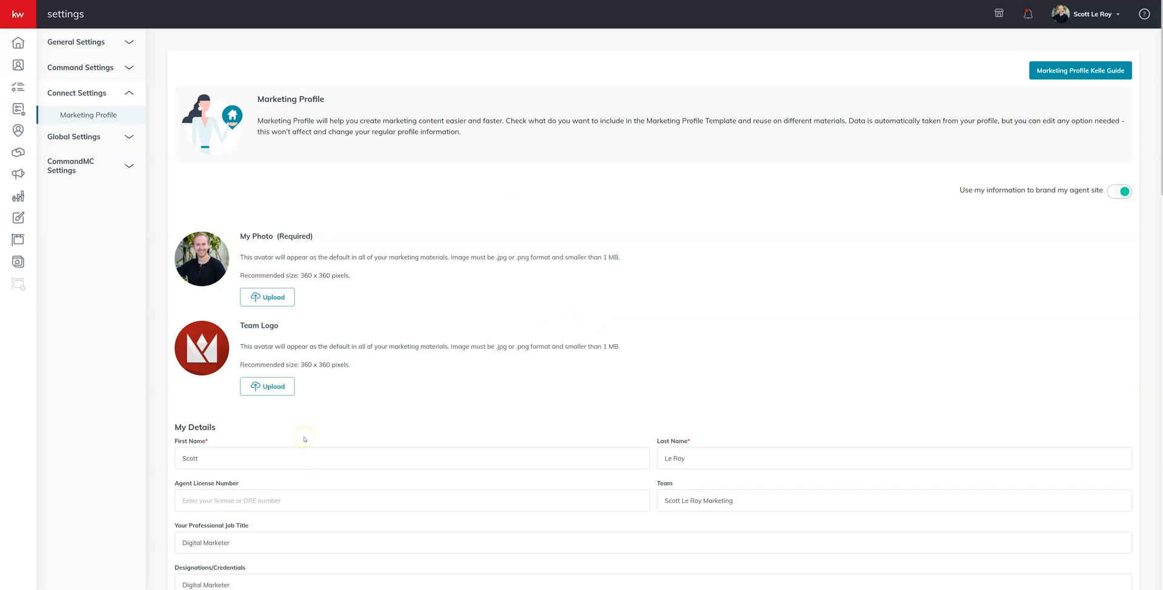
pyautogui.moveTo(18, 262)
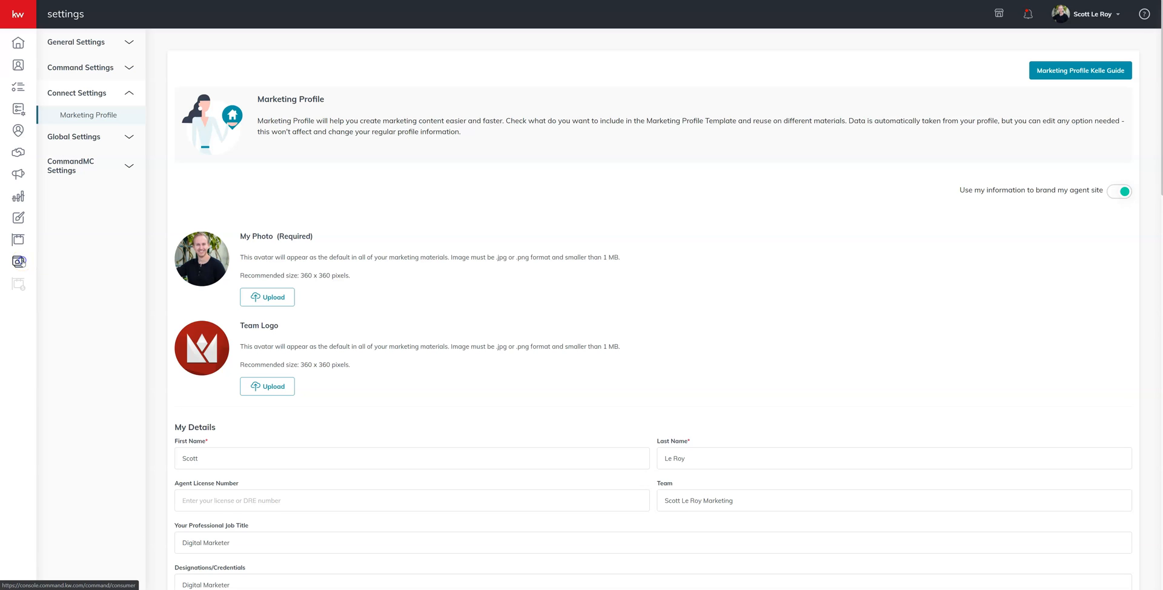
# - Go to the Consumer area and show the Agent Site Pages list
pyautogui.click(18, 261)
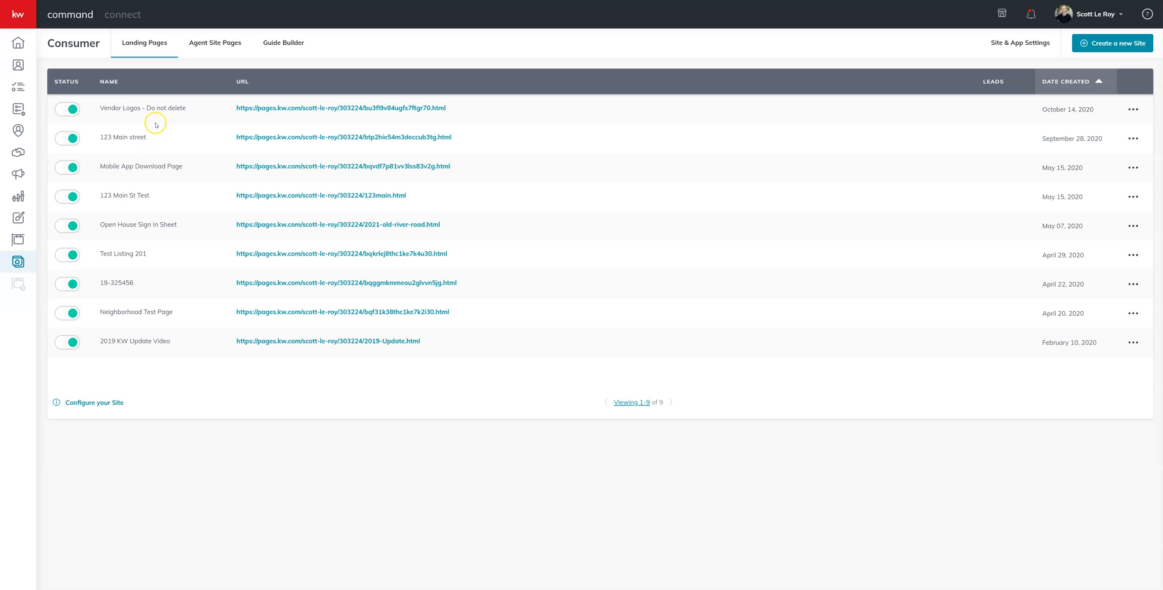
pyautogui.click(216, 43)
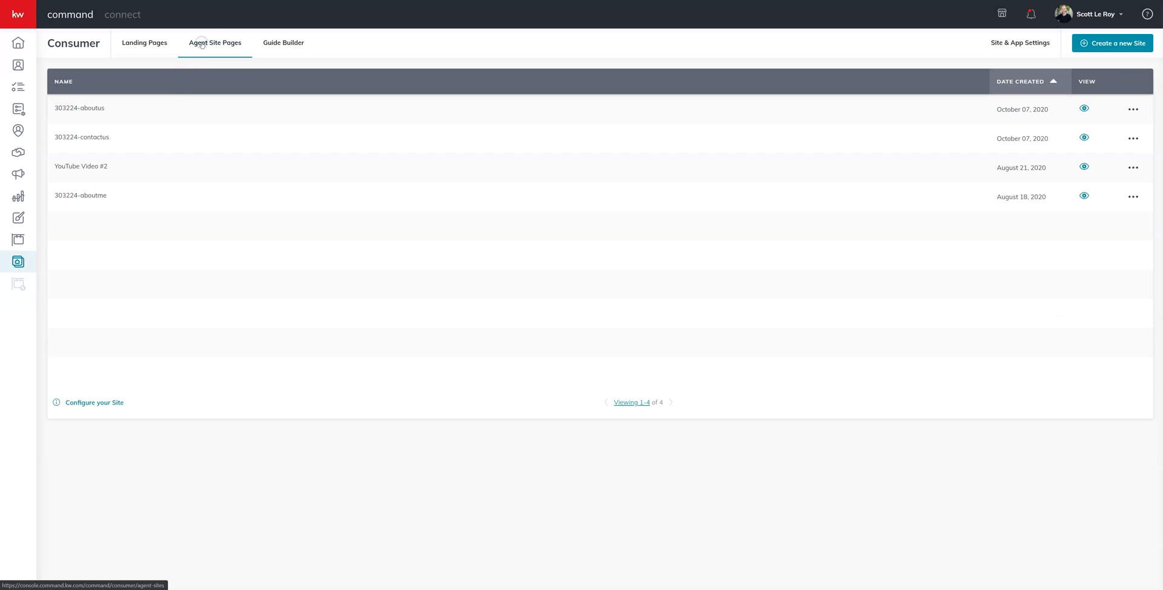
pyautogui.click(214, 43)
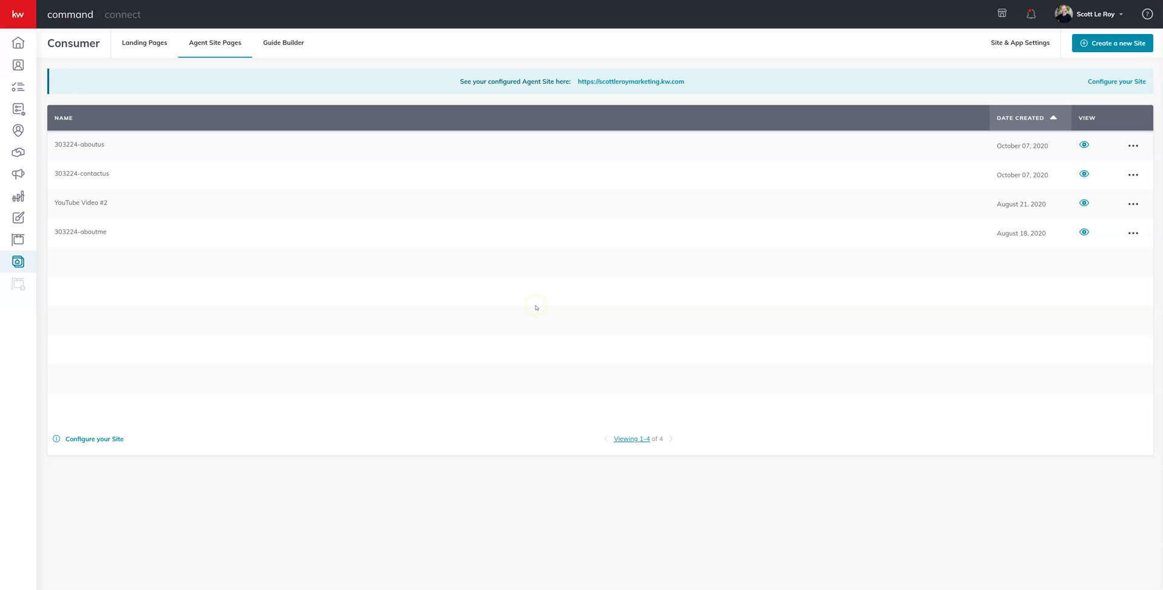
pyautogui.moveTo(532, 332)
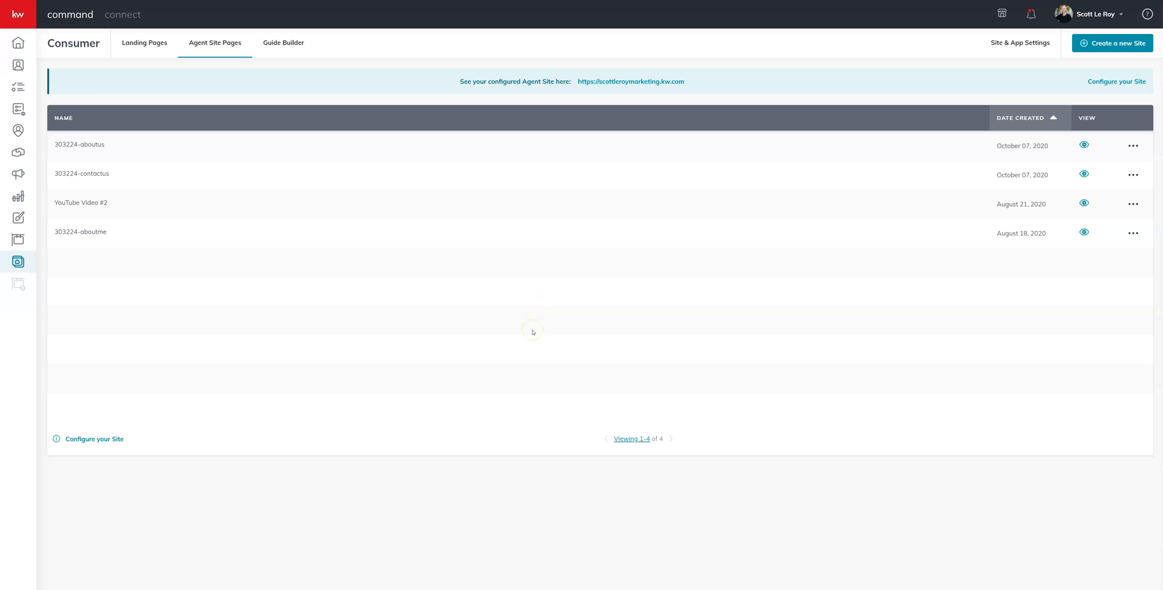
pyautogui.moveTo(290, 304)
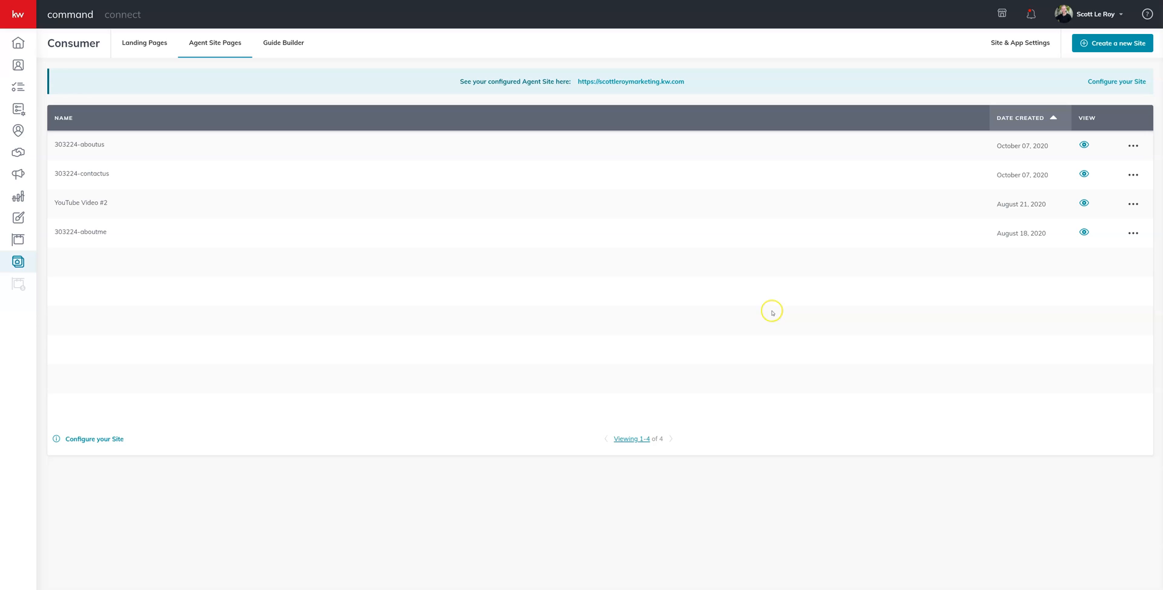
pyautogui.moveTo(1112, 44)
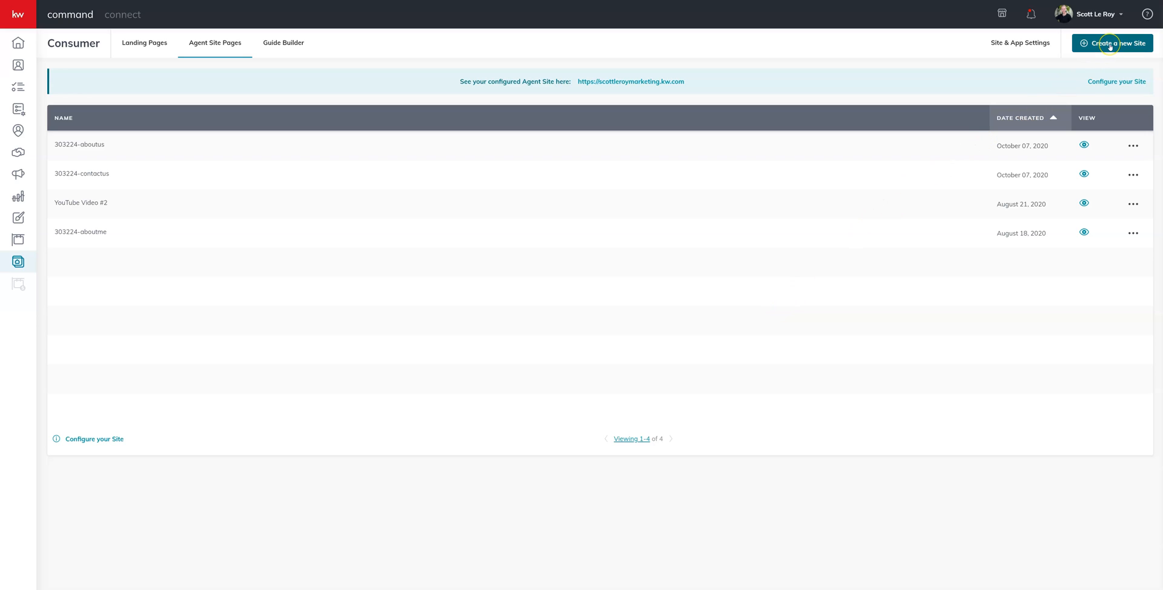
# - Create a new page set to display On My Agent Site
pyautogui.click(1112, 44)
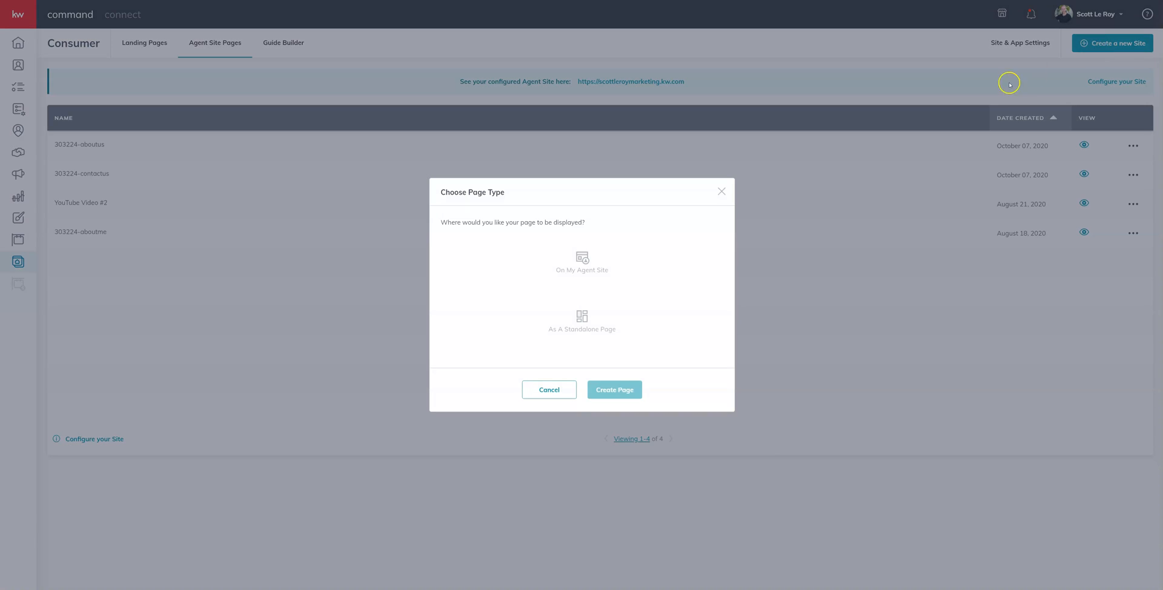
pyautogui.click(581, 263)
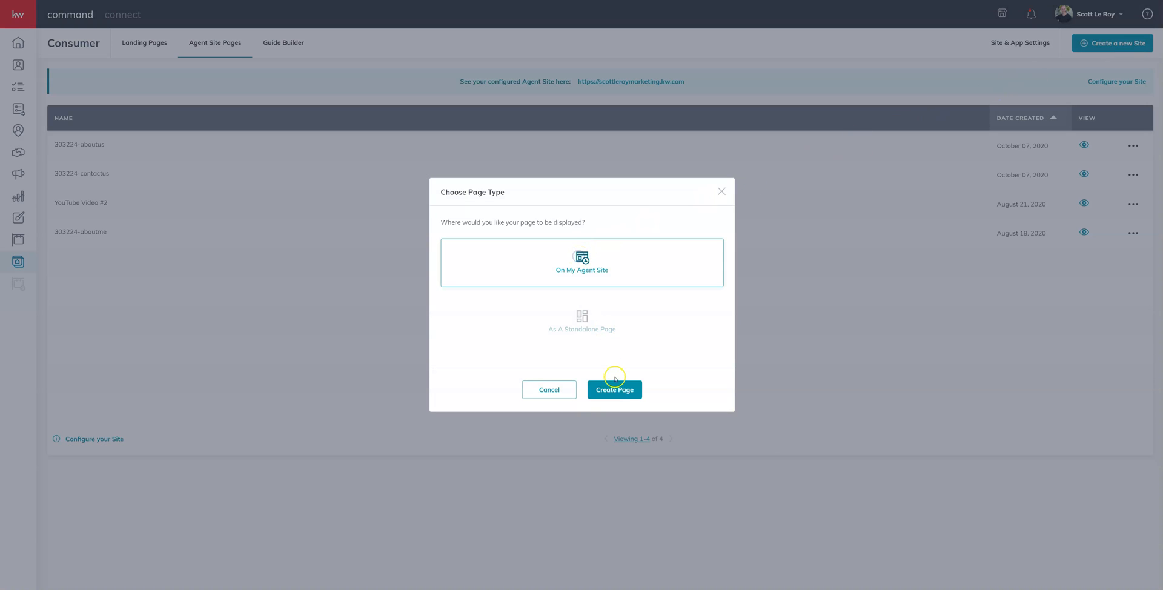
pyautogui.click(614, 389)
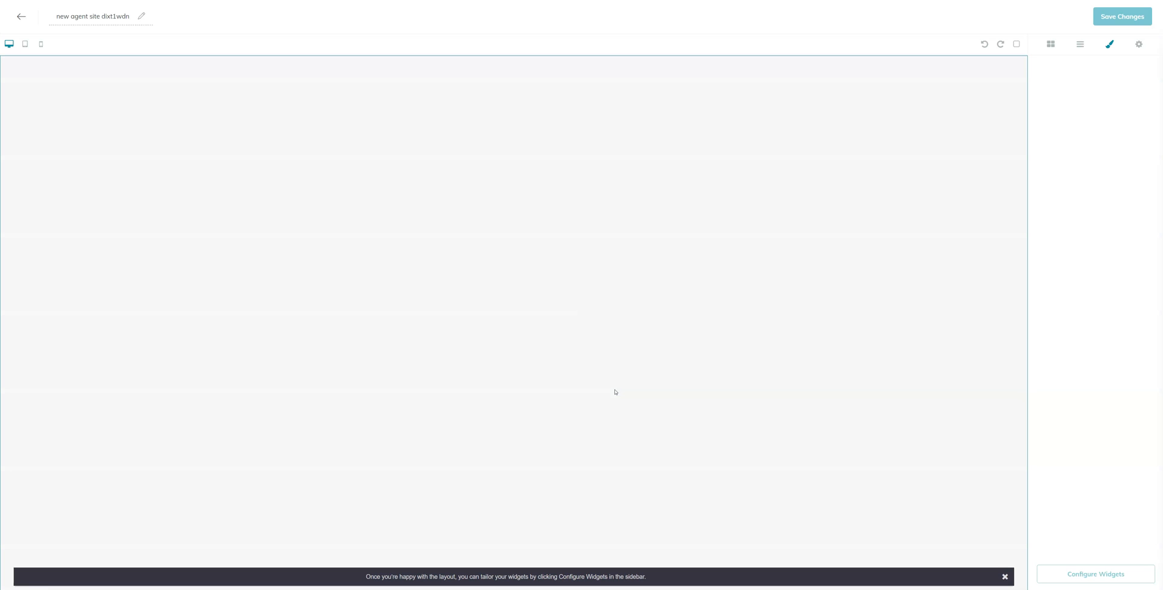
# - Name the new page 'About Me' in the title field
pyautogui.click(1048, 44)
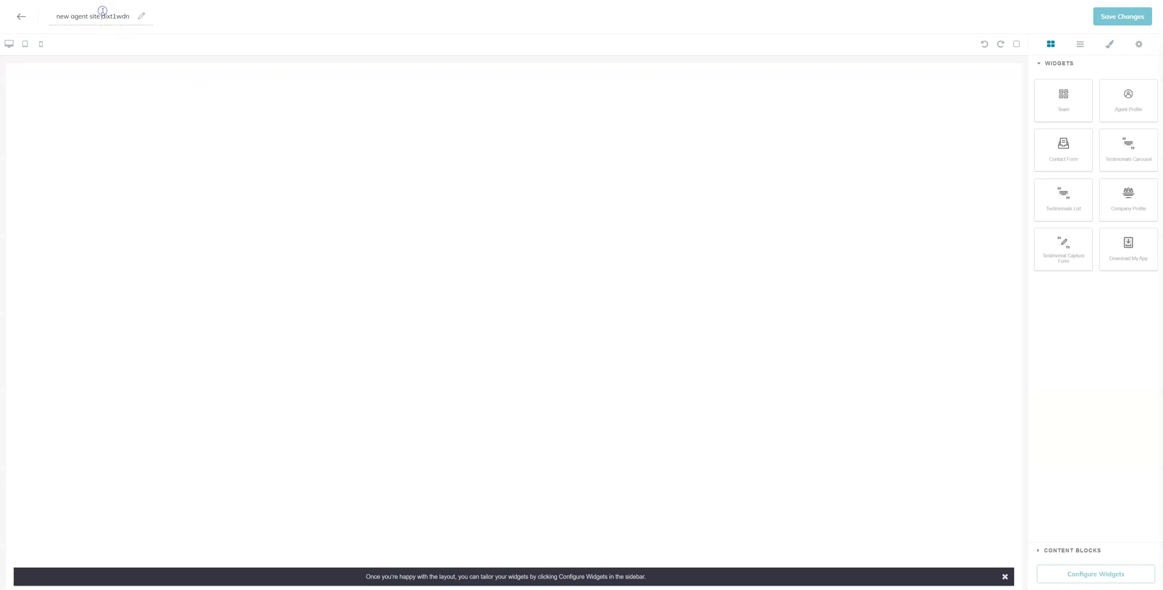
pyautogui.write('About Me')
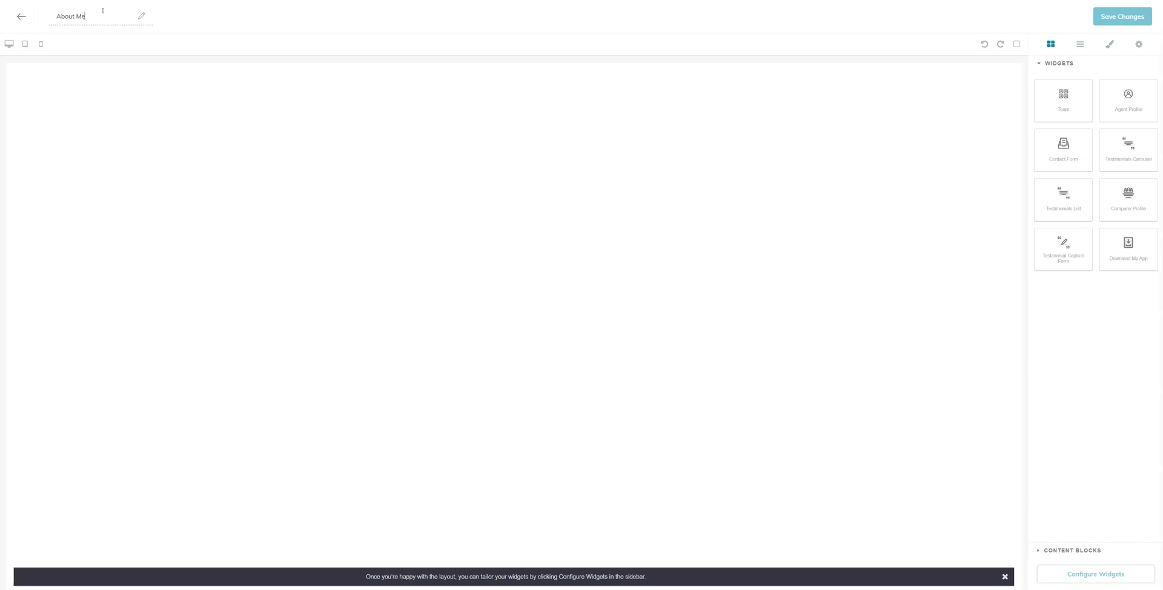
pyautogui.moveTo(619, 45)
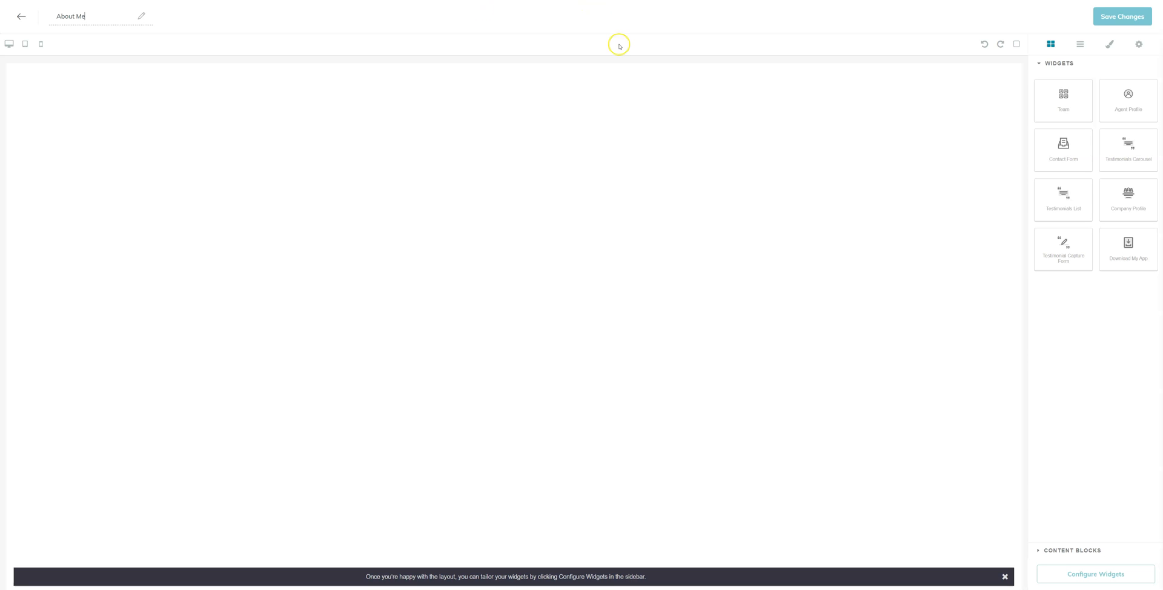
pyautogui.moveTo(1128, 101)
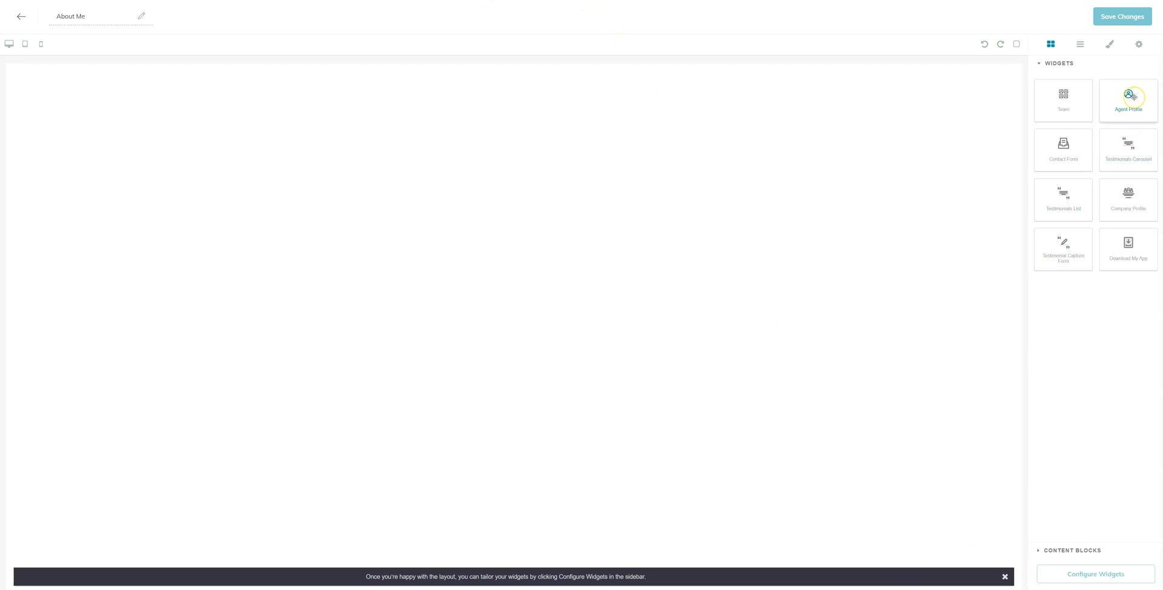
pyautogui.moveTo(1128, 100)
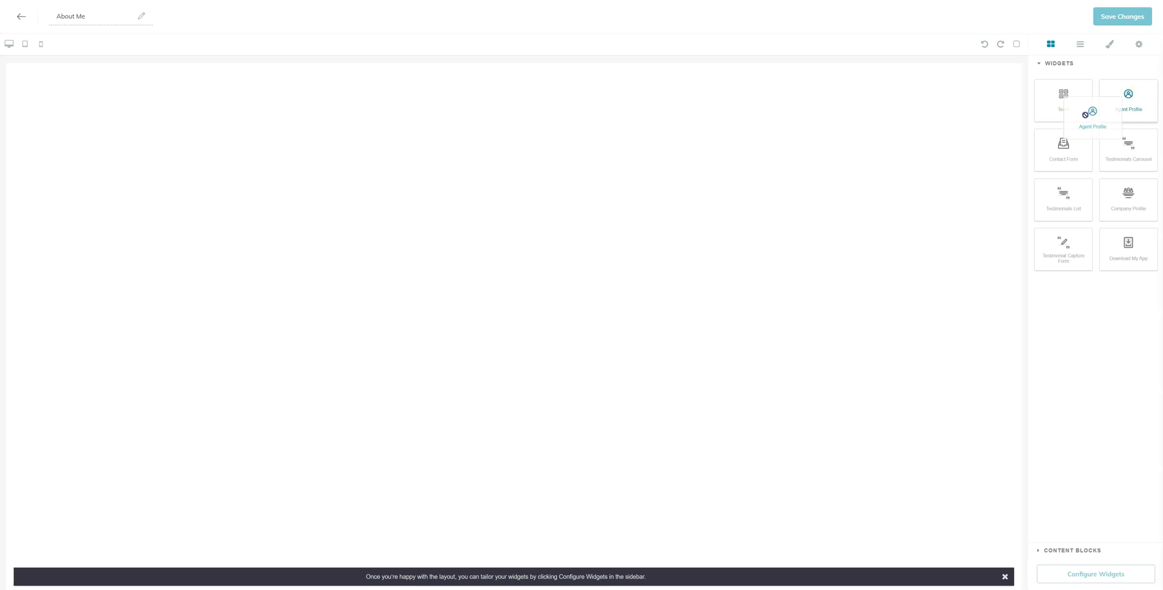
# - Place the Agent Profile widget onto the About Me page canvas
pyautogui.moveTo(1127, 99); pyautogui.dragTo(587, 231)
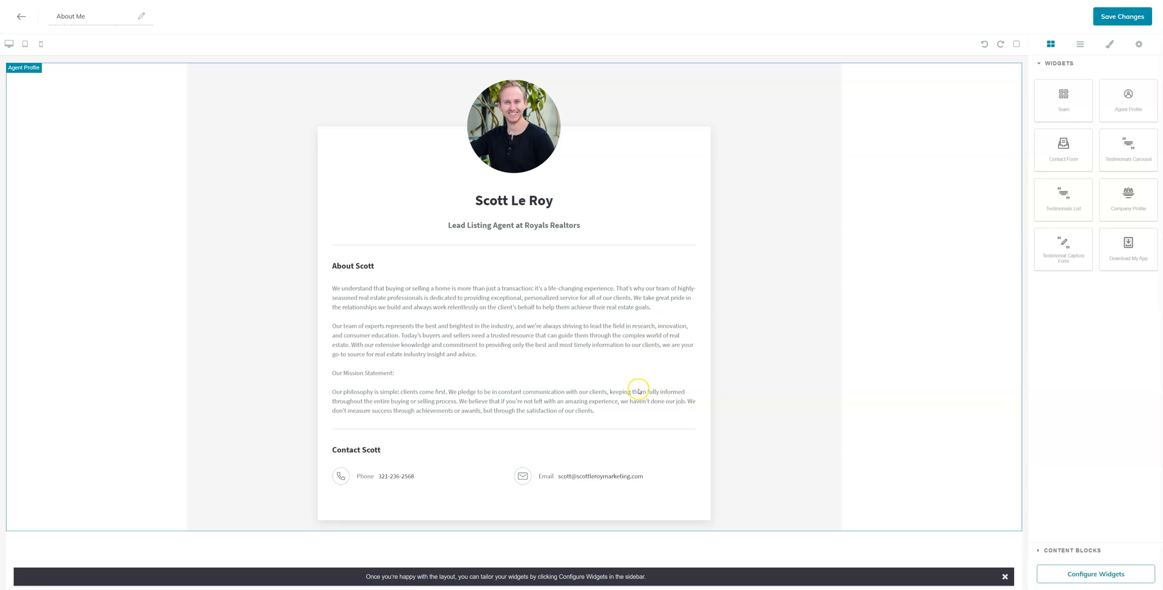
pyautogui.moveTo(384, 481)
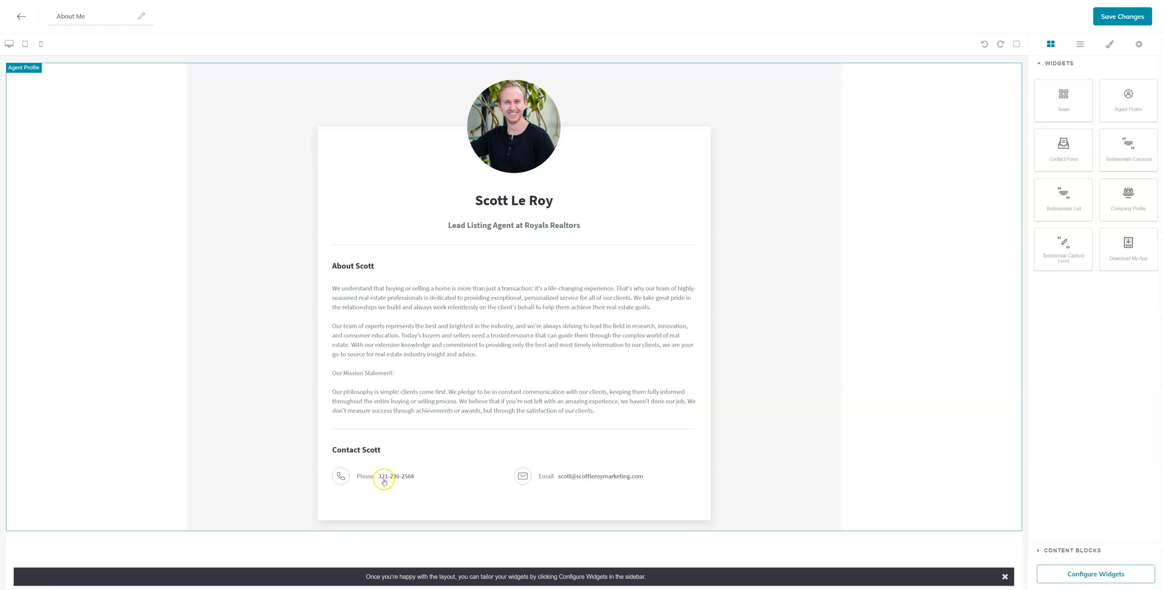
pyautogui.moveTo(400, 482)
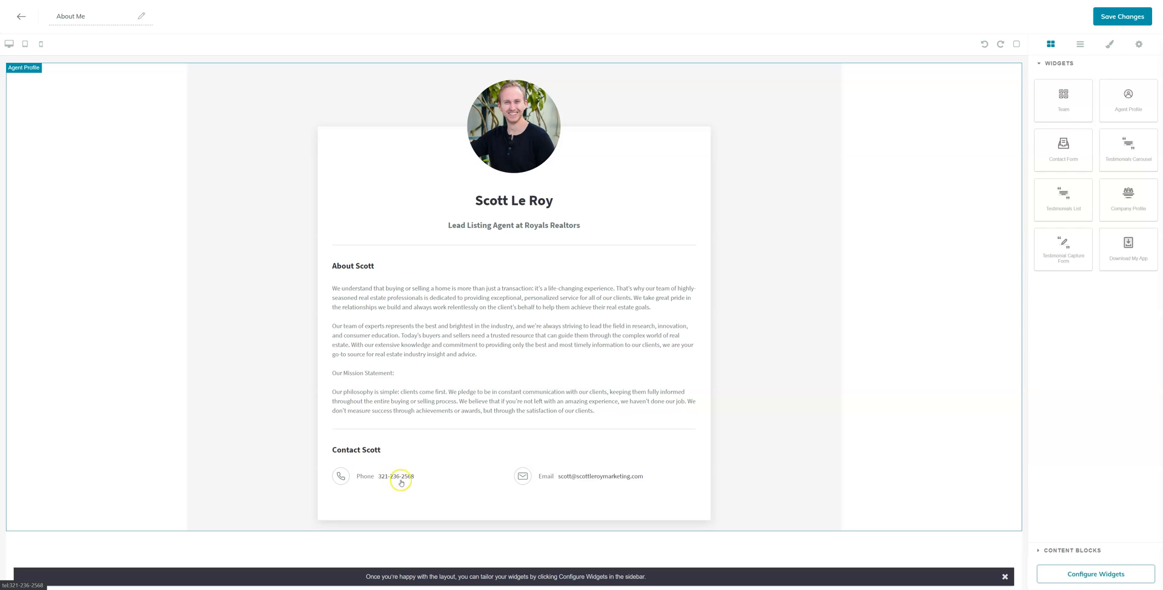
pyautogui.moveTo(508, 159)
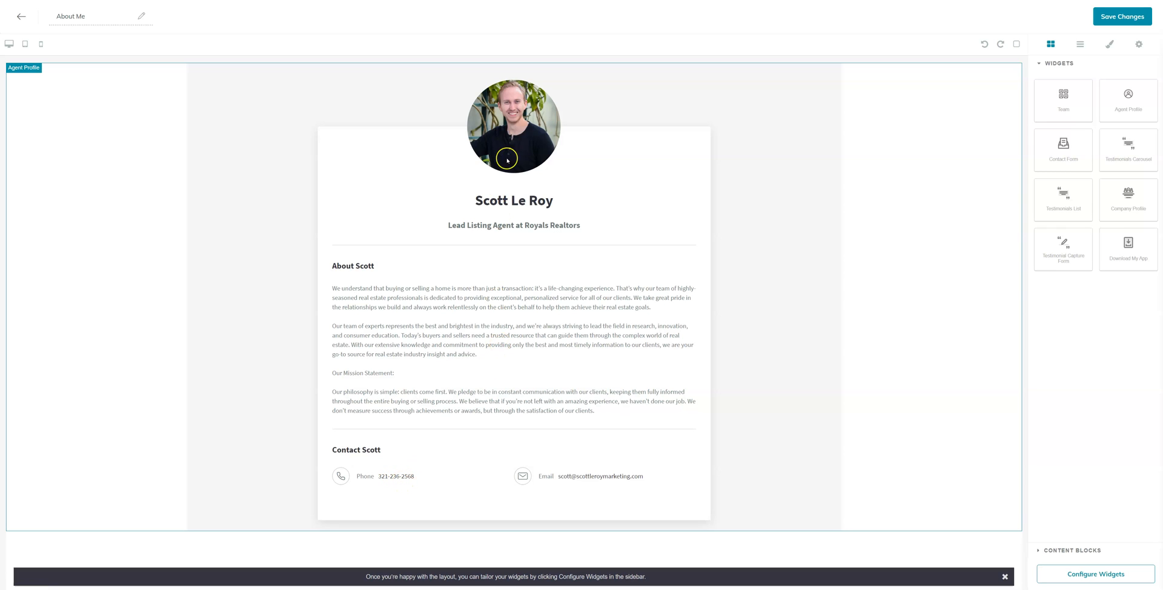
pyautogui.moveTo(469, 378)
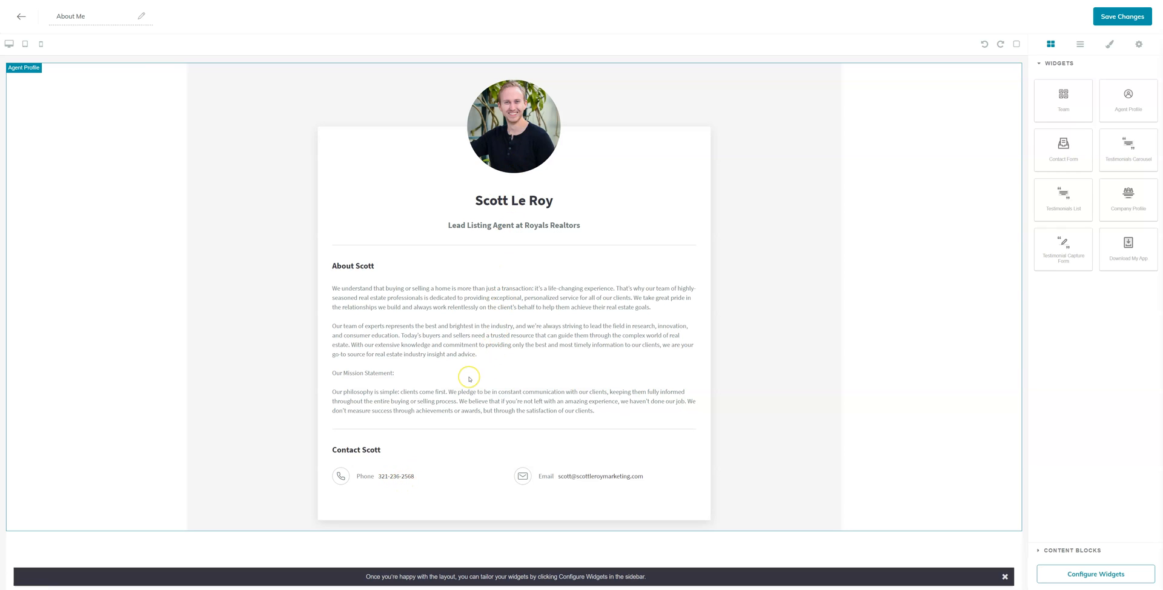
pyautogui.moveTo(468, 379)
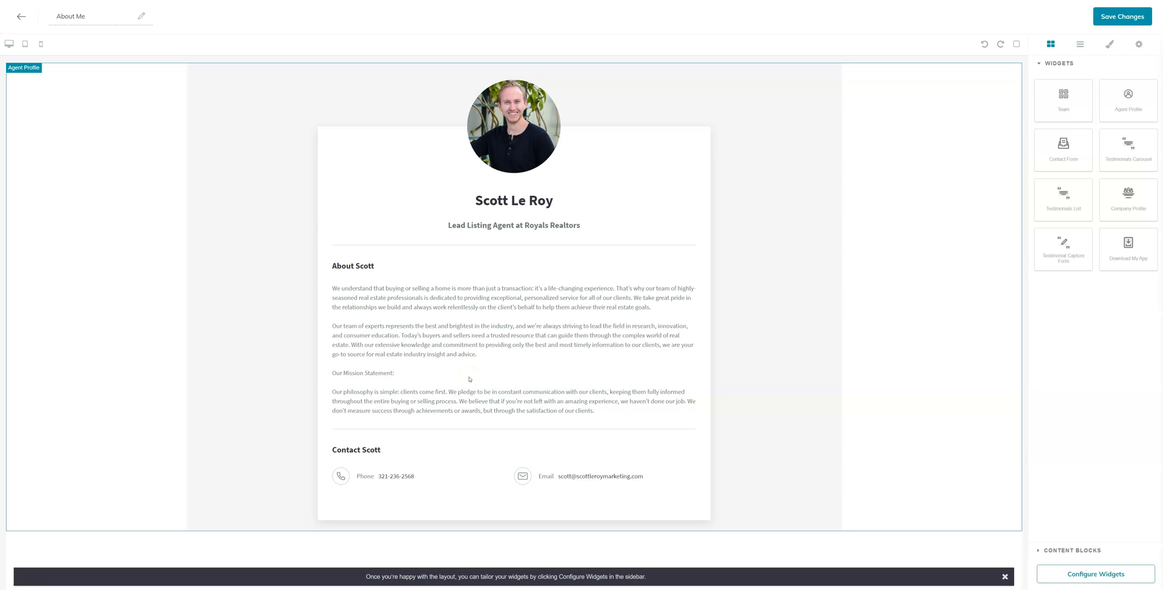
pyautogui.moveTo(577, 285)
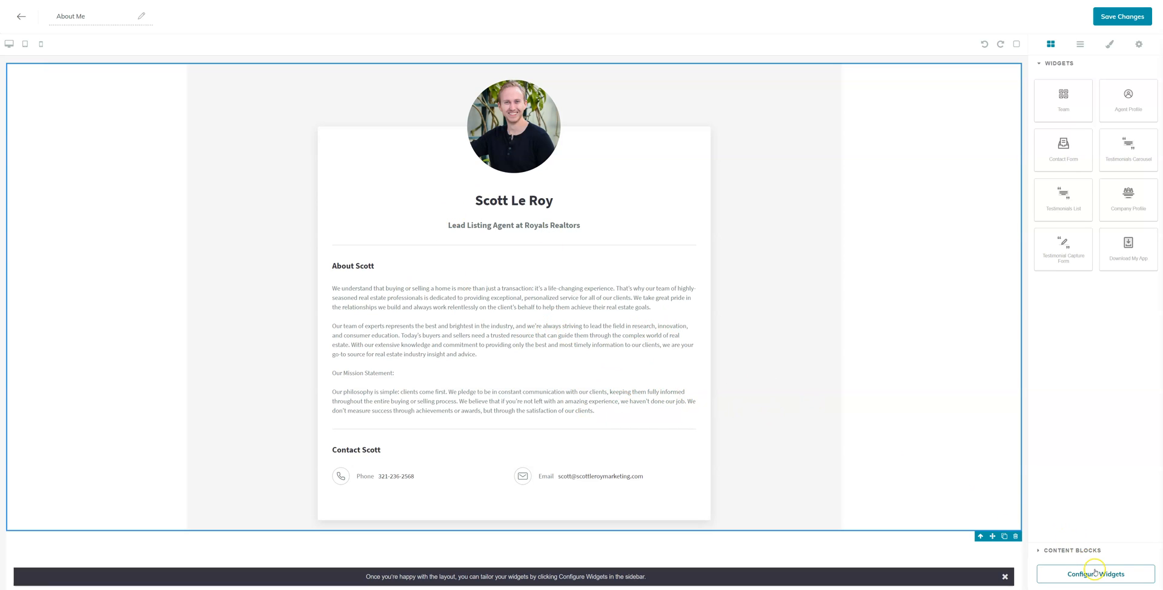
# - Enter 'Marketing' as the Agent Profile's Role & Company
pyautogui.click(1094, 574)
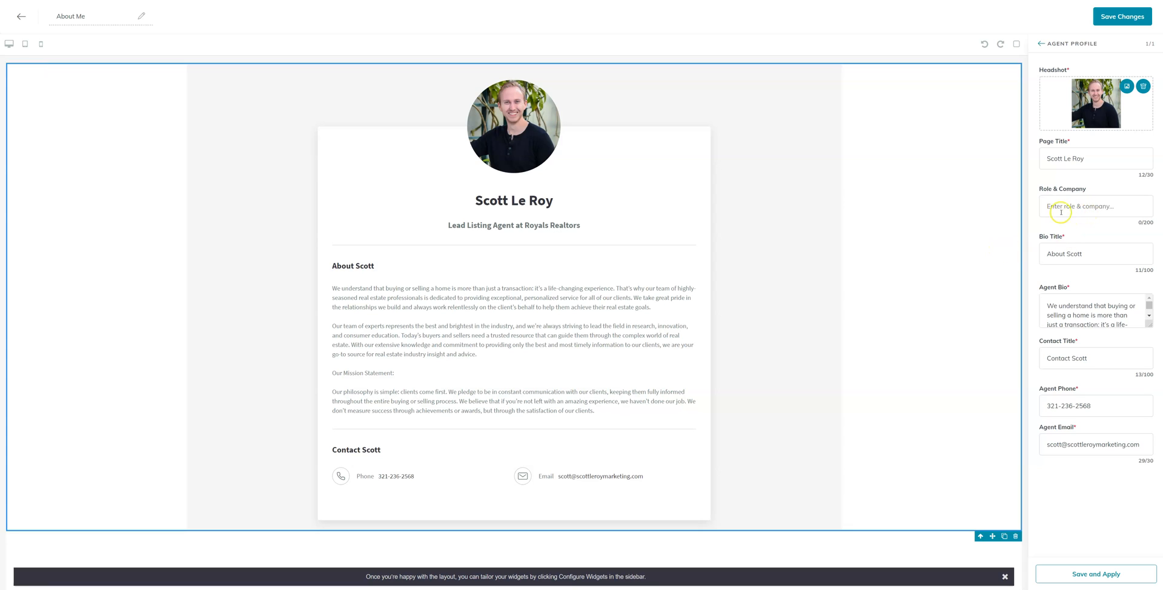
pyautogui.moveTo(517, 246)
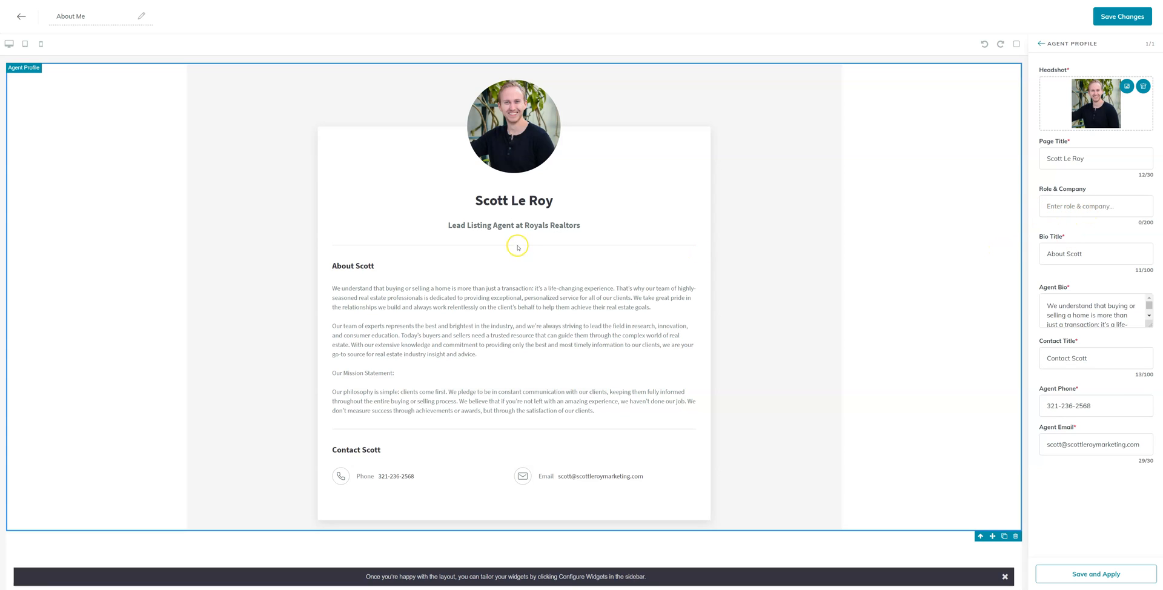
pyautogui.moveTo(490, 231)
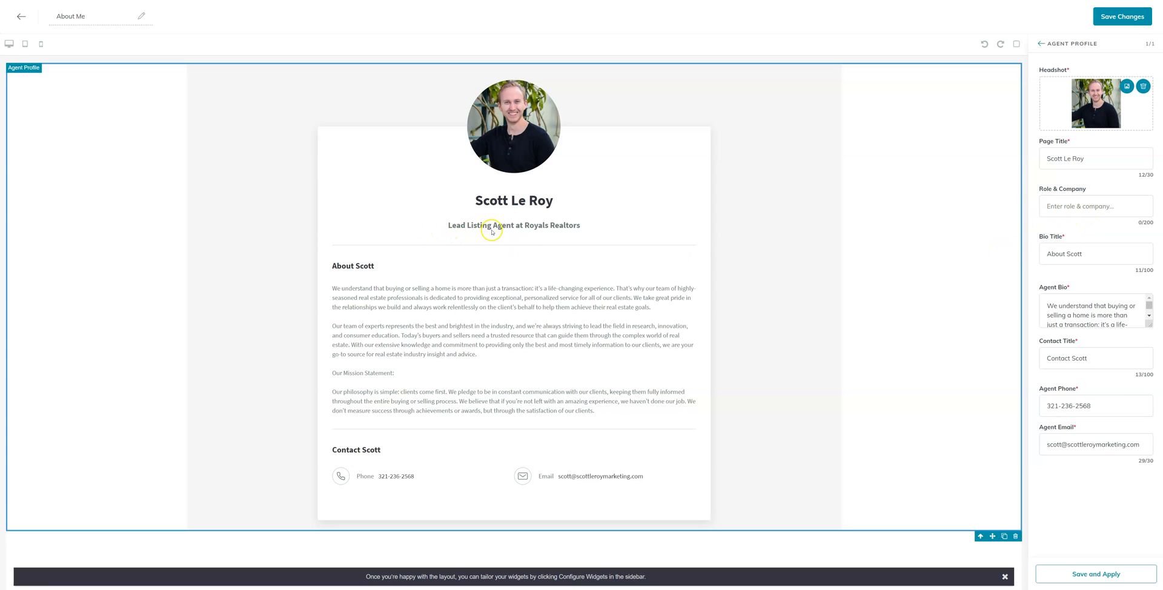
pyautogui.click(1095, 206)
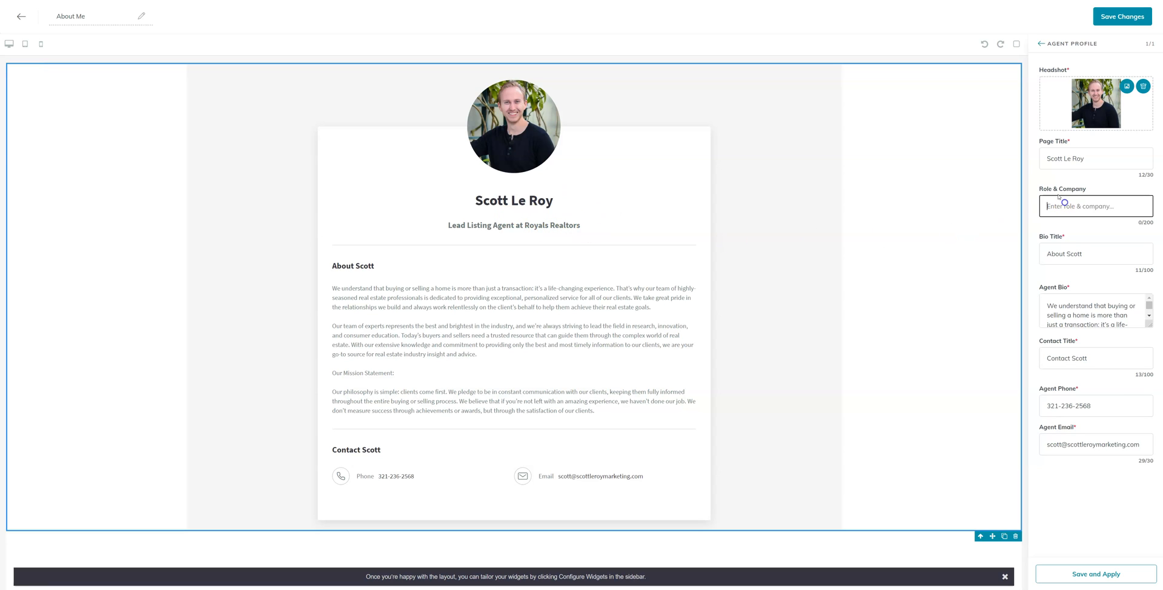
pyautogui.write('Market')
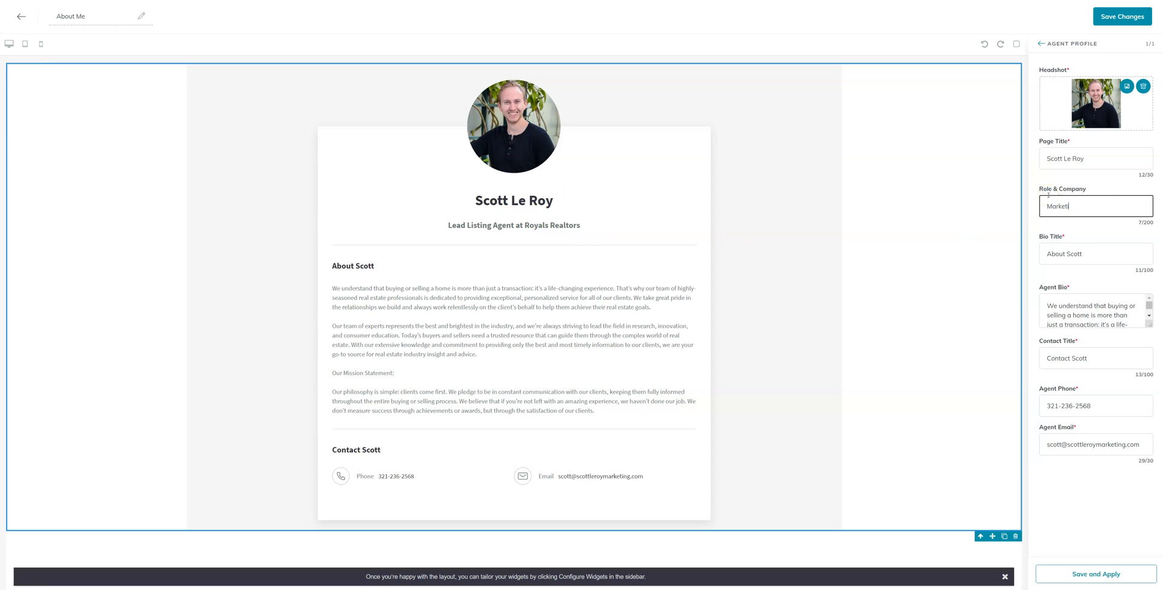
pyautogui.write('ing')
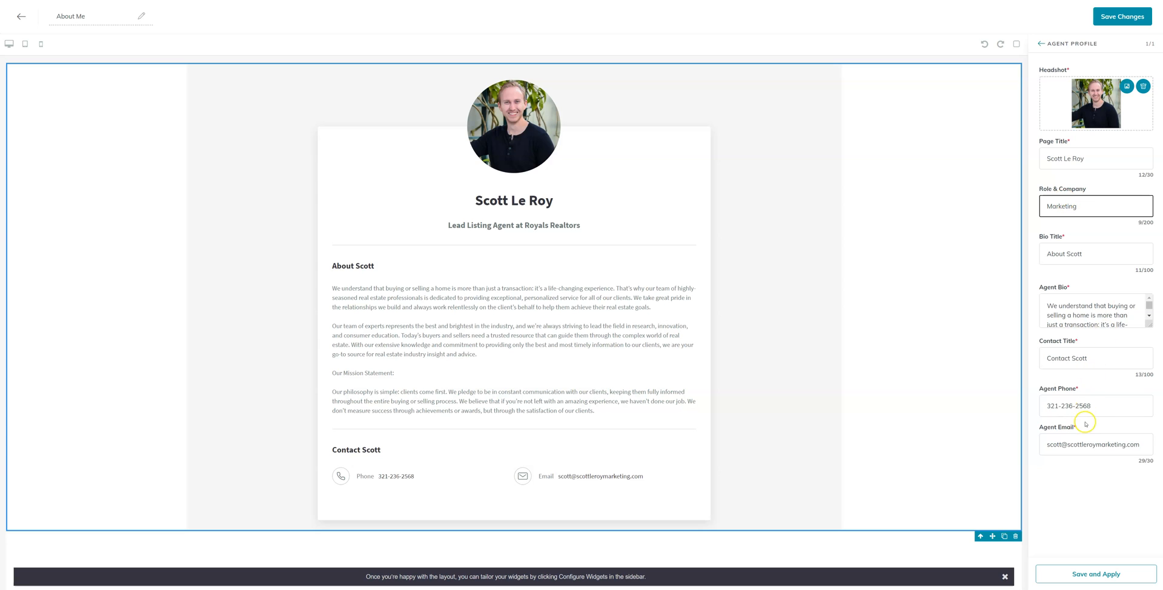
pyautogui.moveTo(1072, 565)
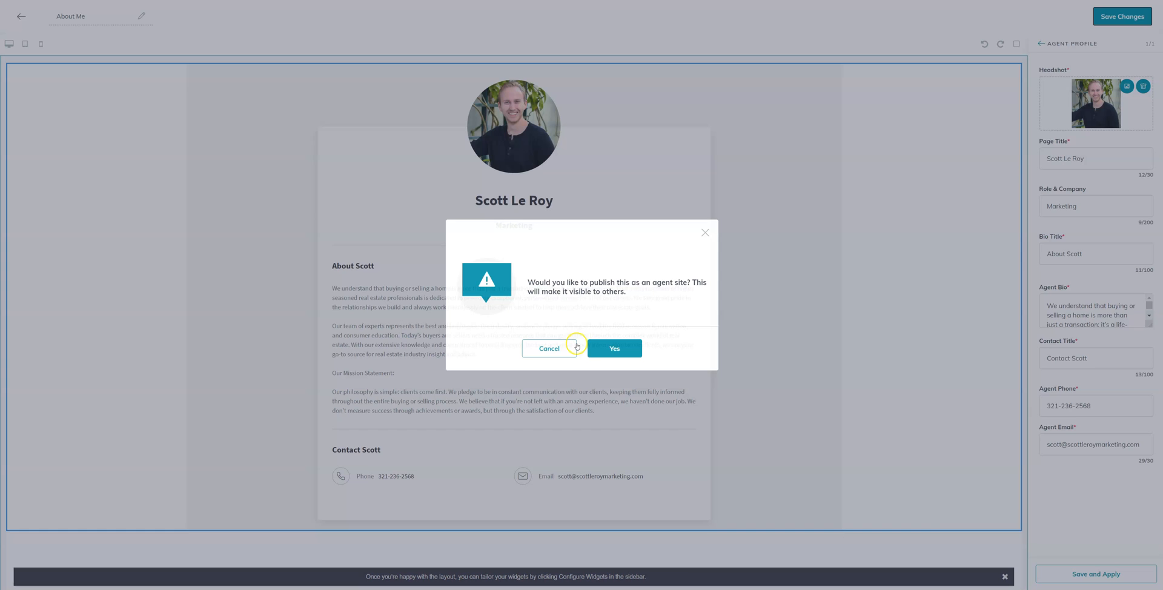
# - Confirm Yes to publish About Me as an agent site page
pyautogui.click(614, 348)
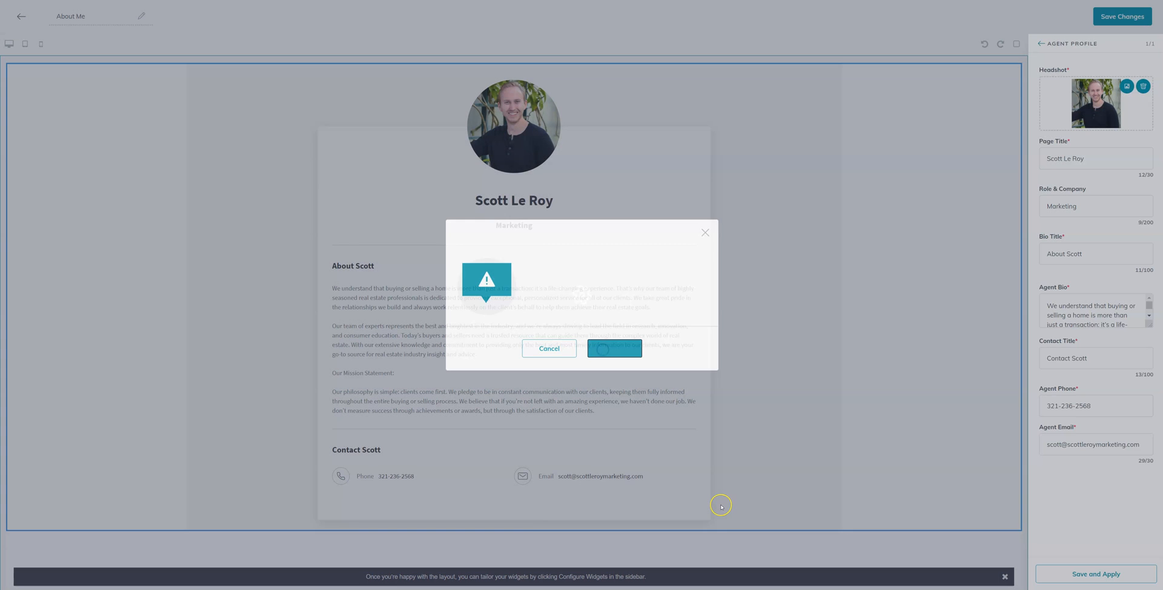
pyautogui.click(613, 347)
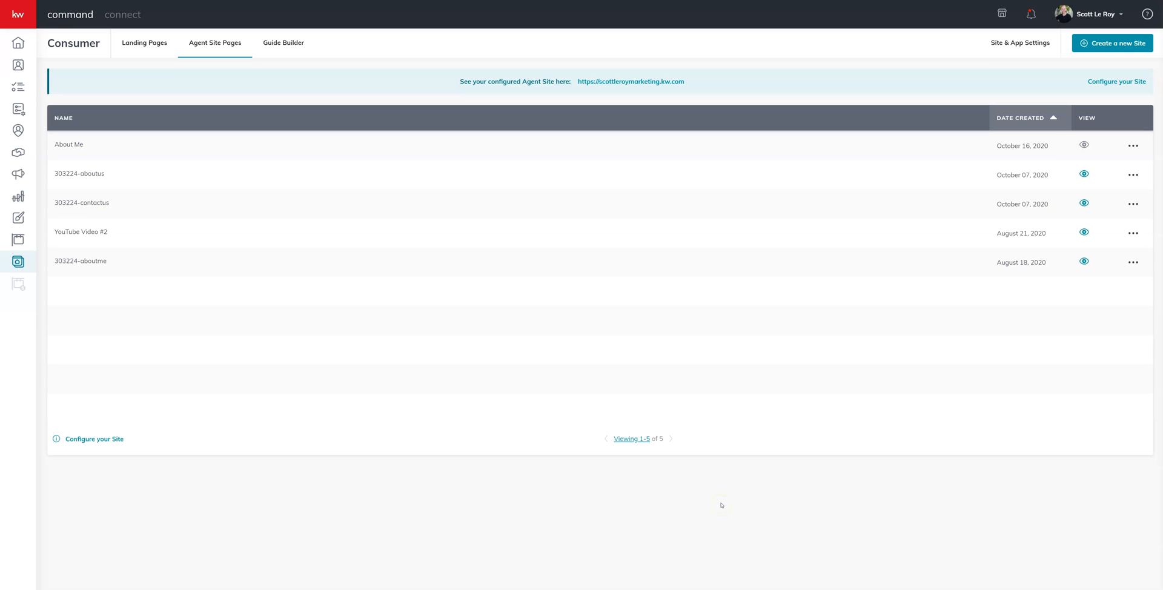
pyautogui.moveTo(1024, 71)
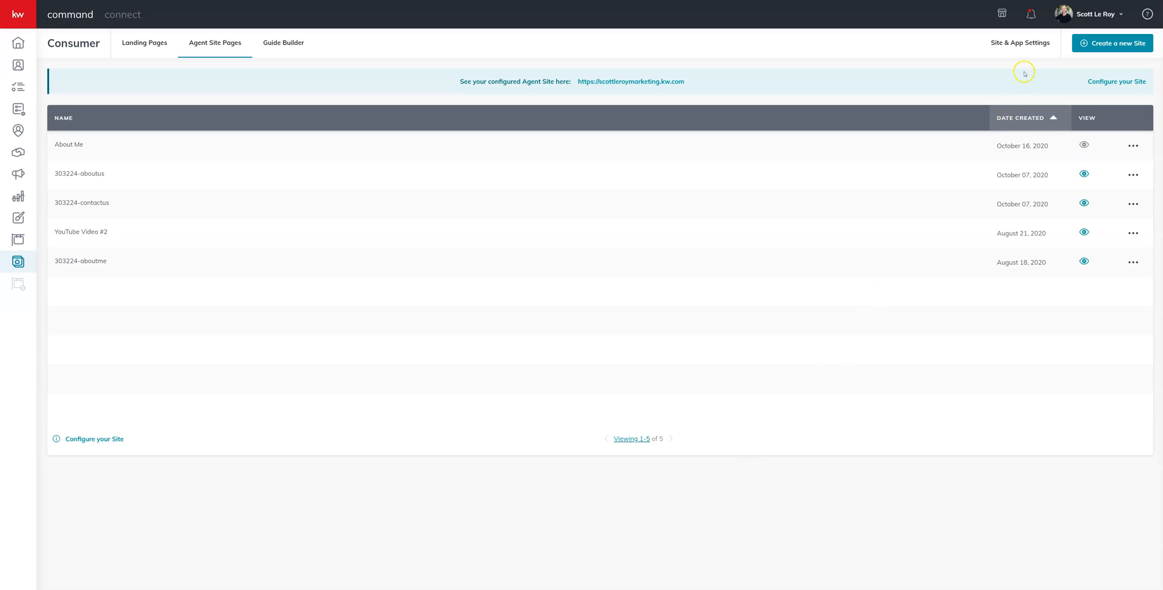
pyautogui.moveTo(384, 287)
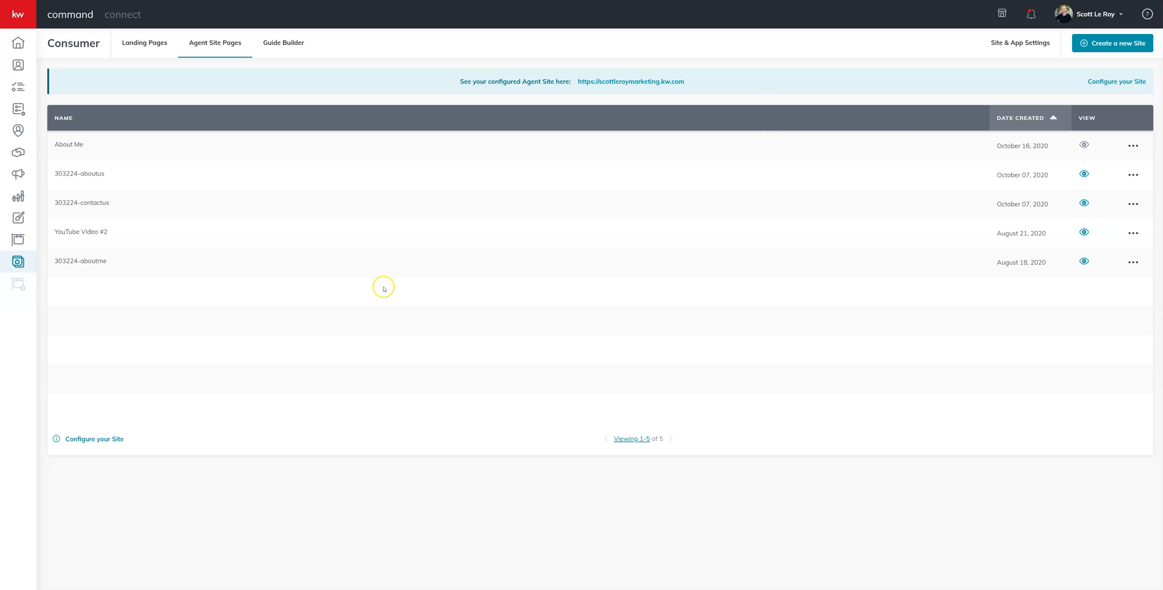
pyautogui.moveTo(307, 305)
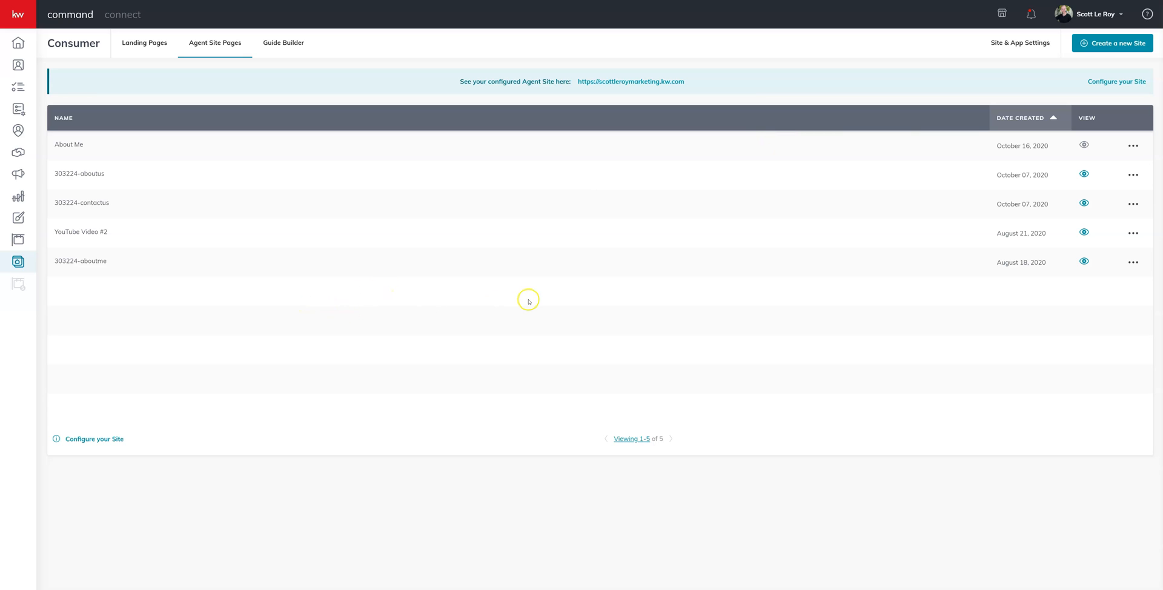
pyautogui.moveTo(529, 300)
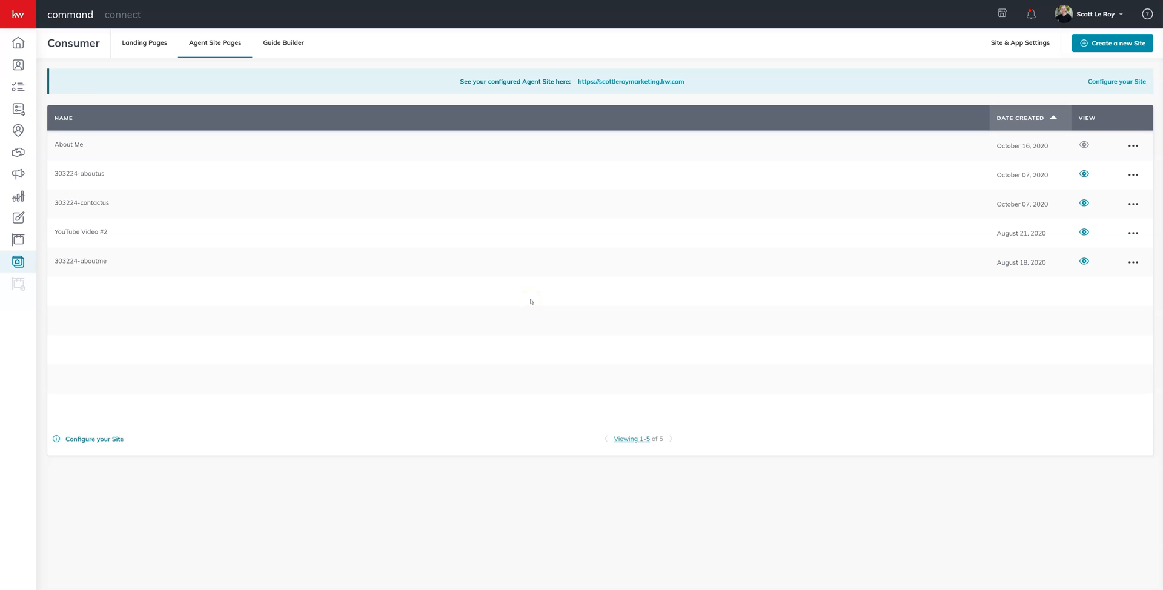
pyautogui.moveTo(18, 217)
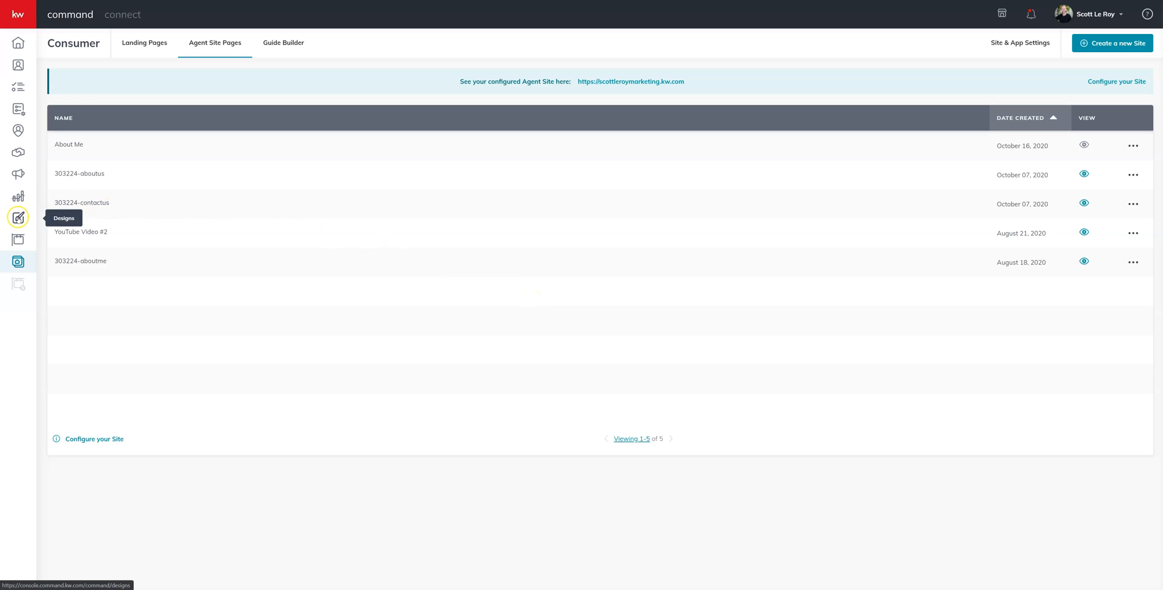
# - Filter My Design Templates with the search term 'about'
pyautogui.click(19, 217)
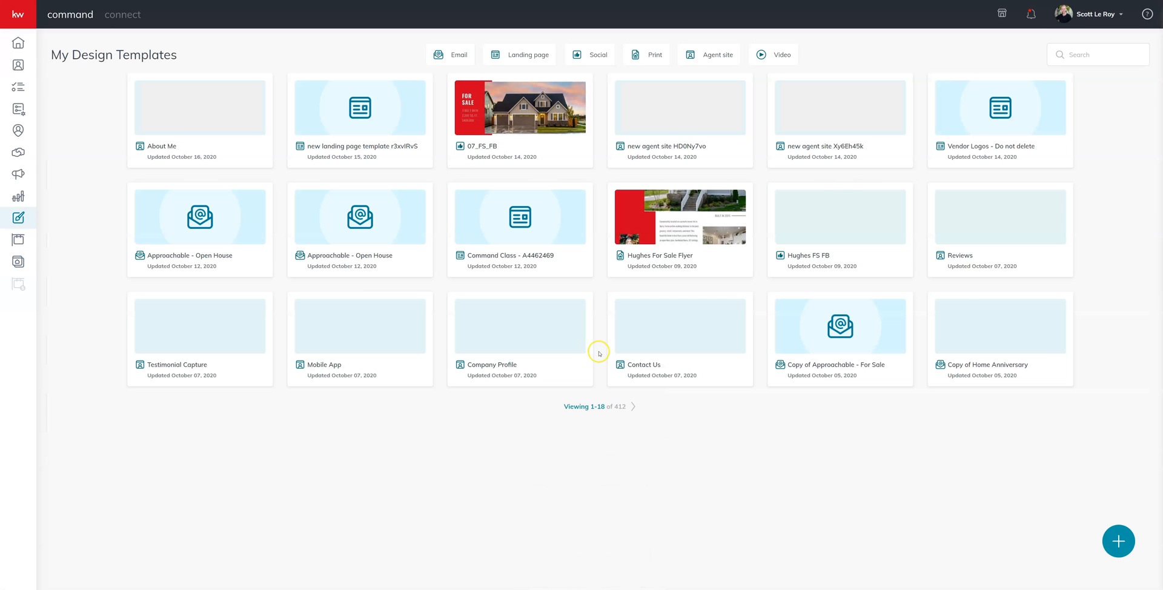
pyautogui.moveTo(630, 416)
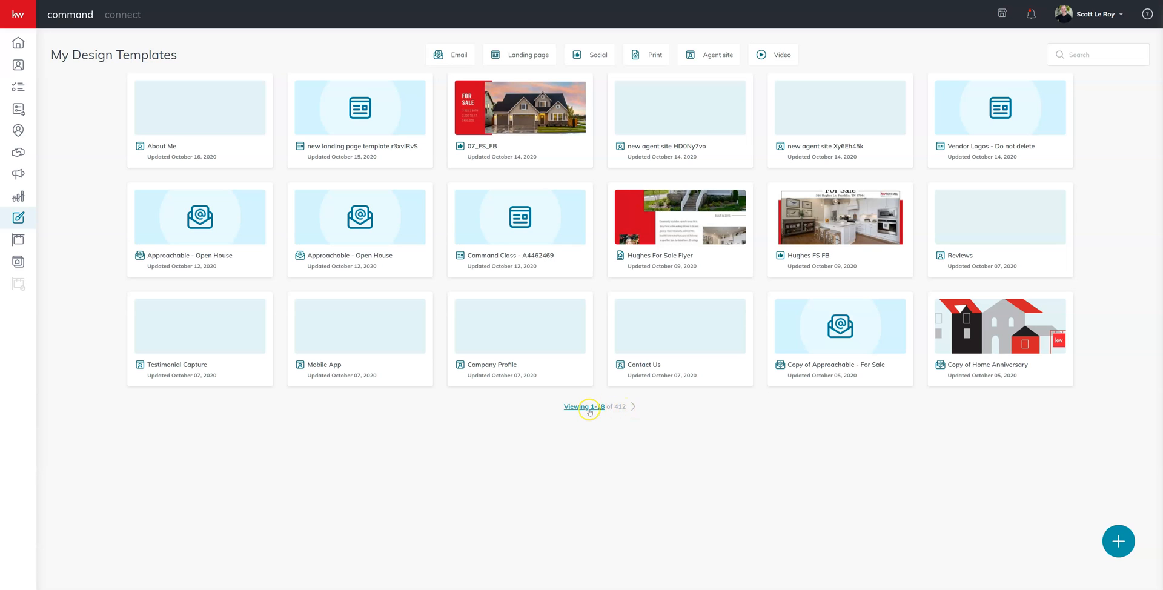
pyautogui.click(1098, 55)
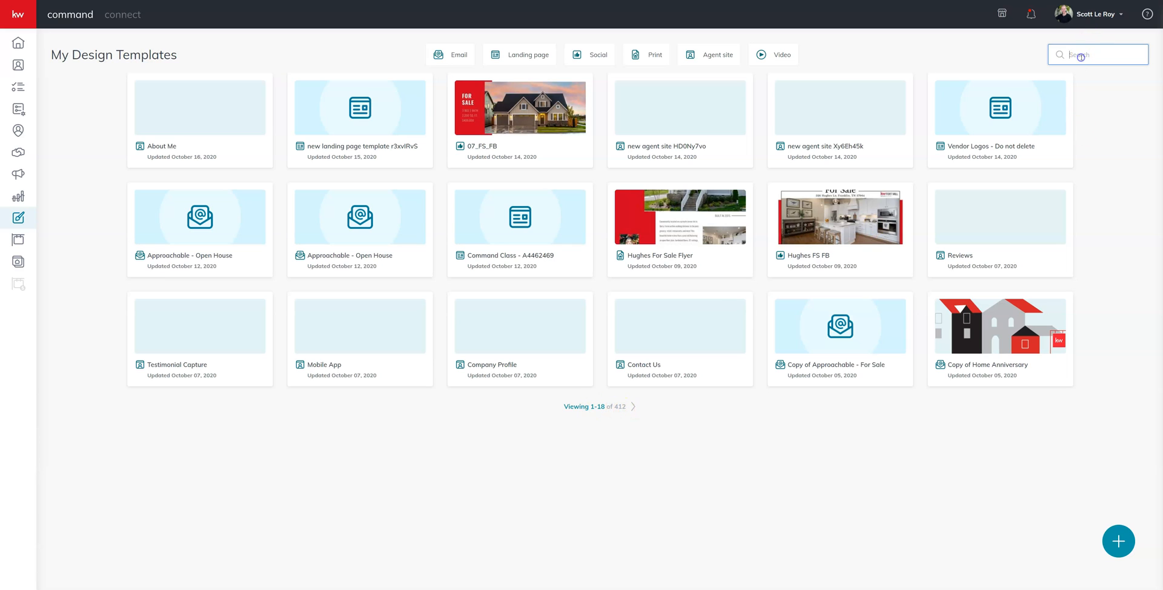
pyautogui.write('about')
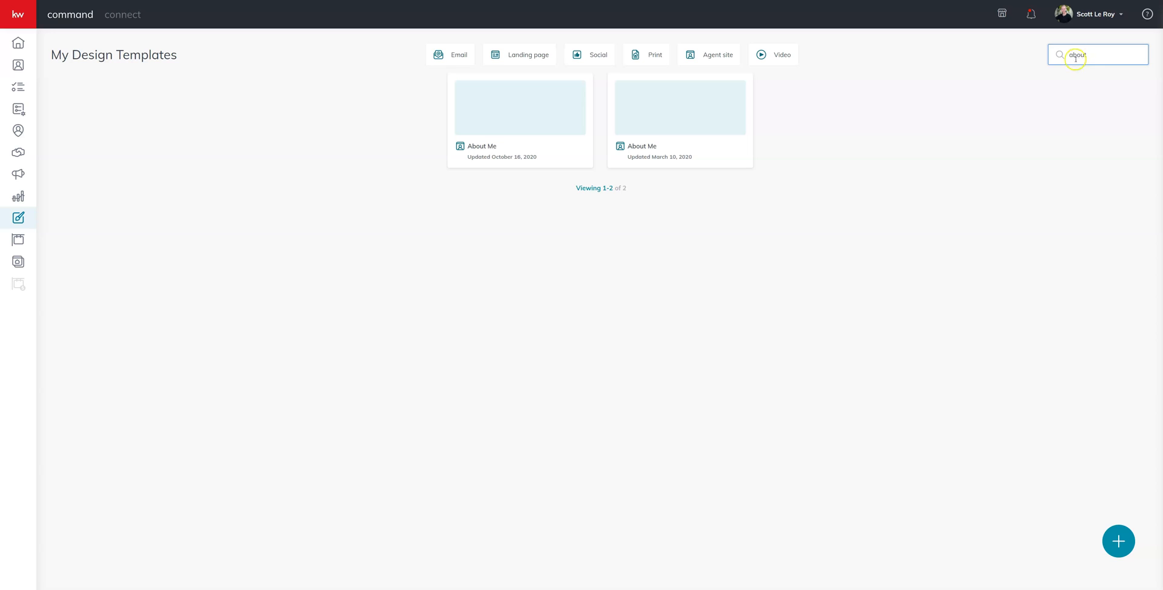
pyautogui.moveTo(488, 189)
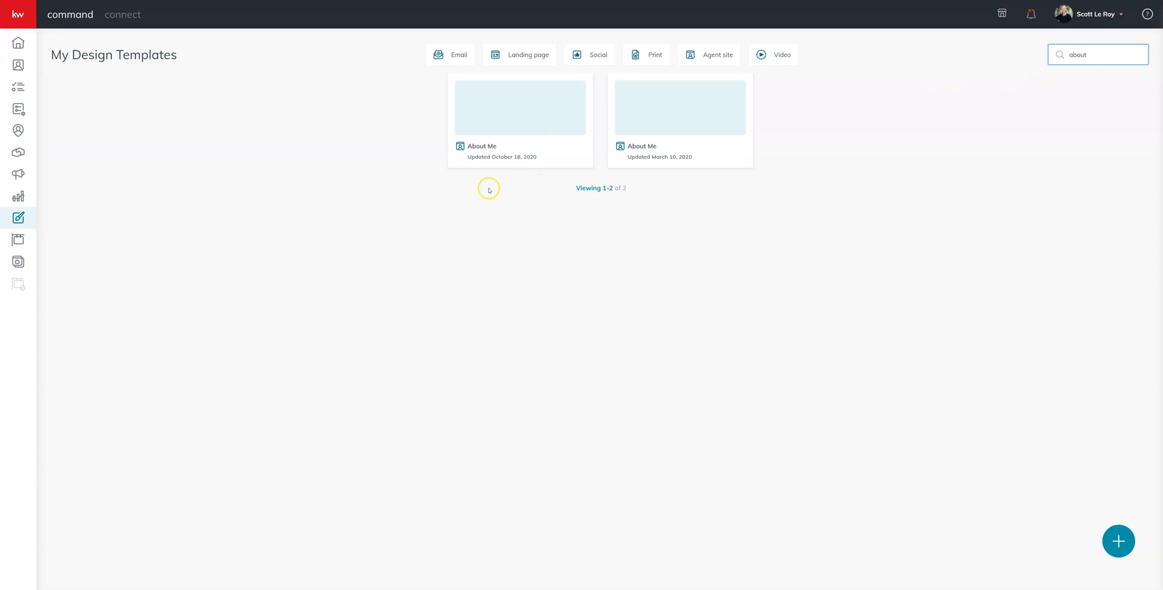
pyautogui.moveTo(477, 157)
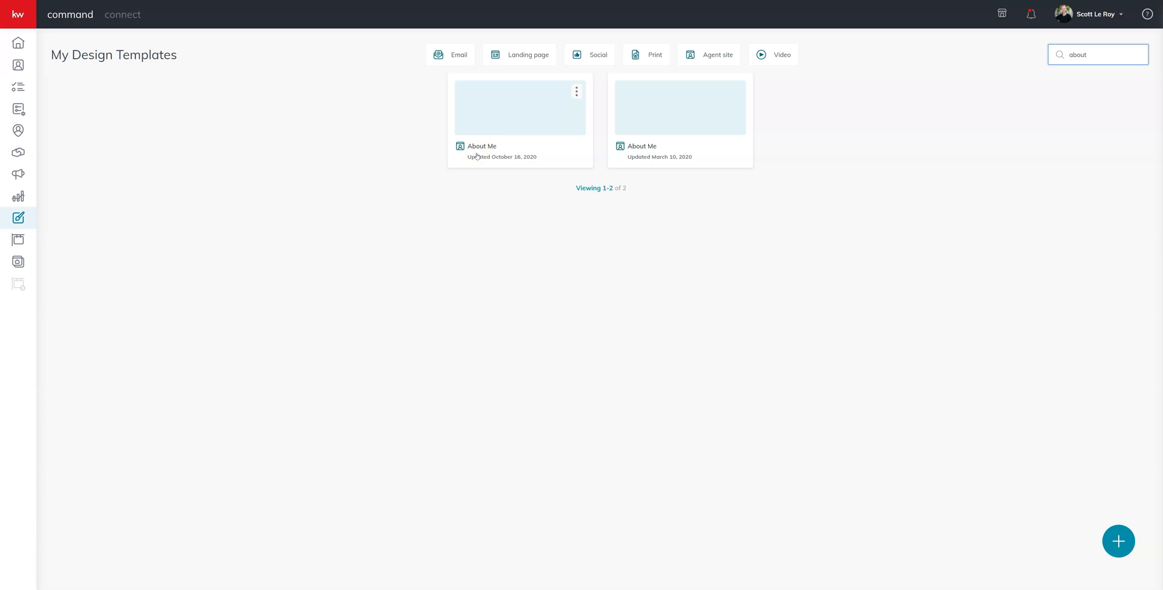
# - Open the most recently updated About Me design (October 16, 2020) in the editor
pyautogui.click(520, 108)
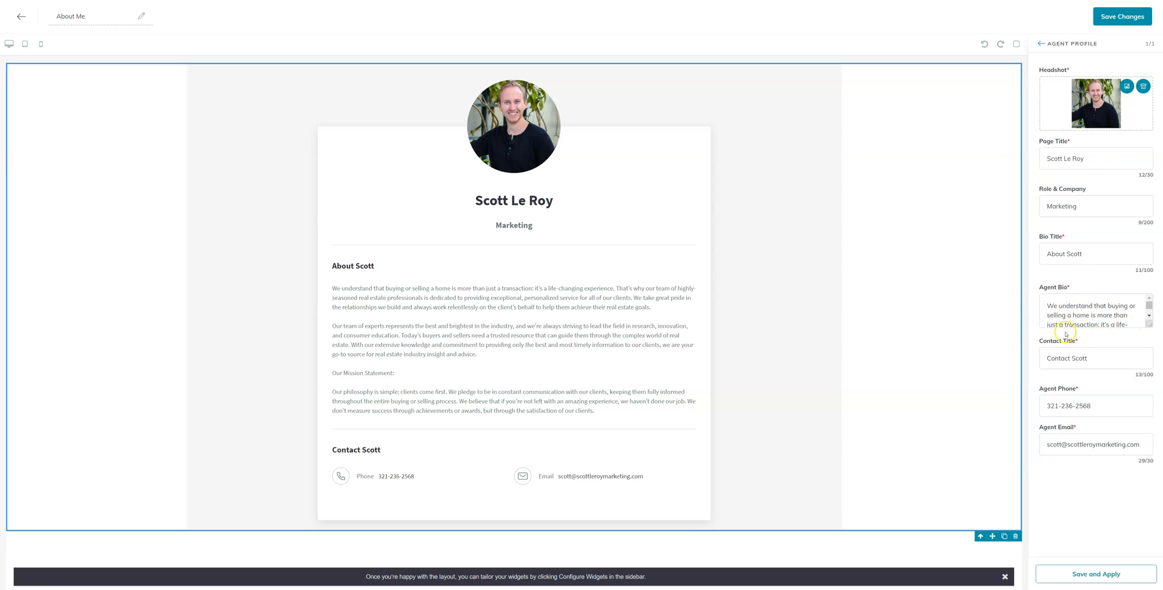
pyautogui.moveTo(923, 338)
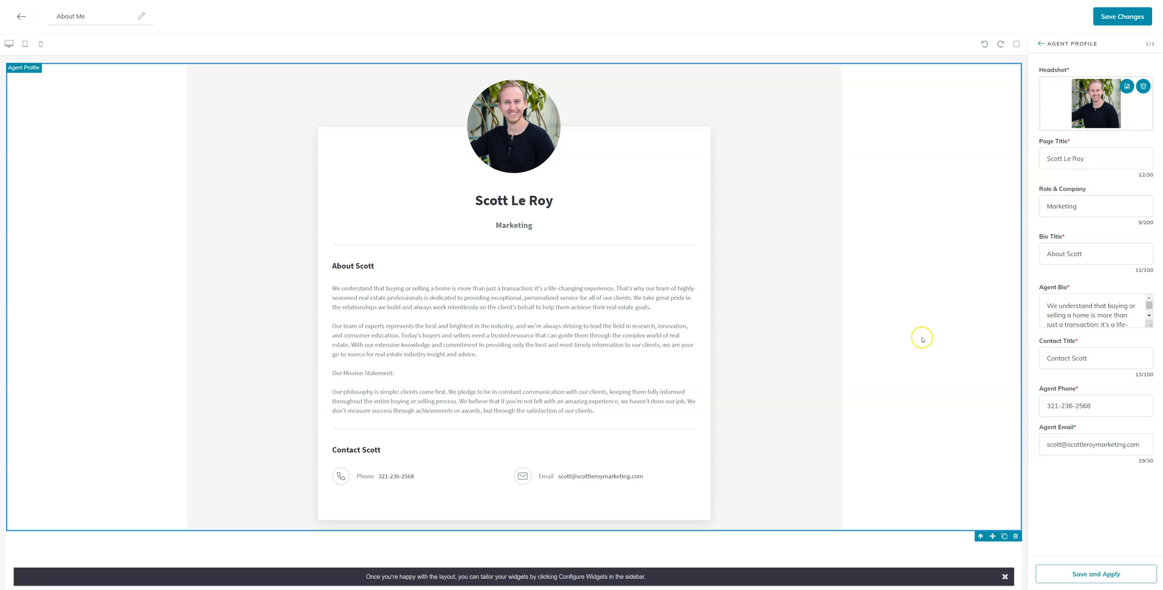
pyautogui.moveTo(922, 340)
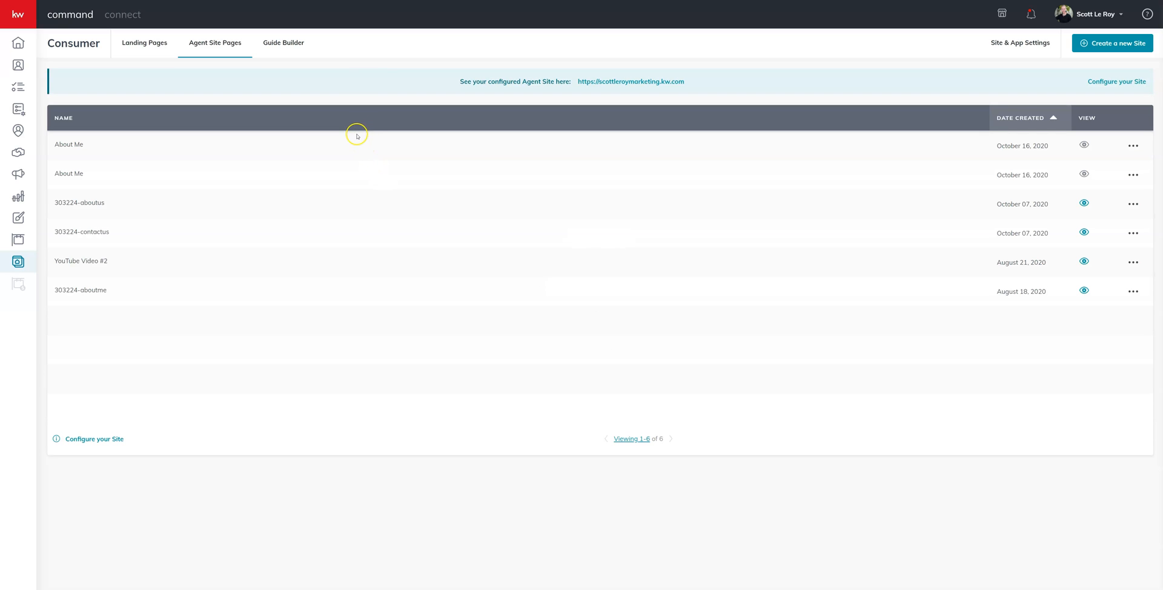
pyautogui.moveTo(231, 169)
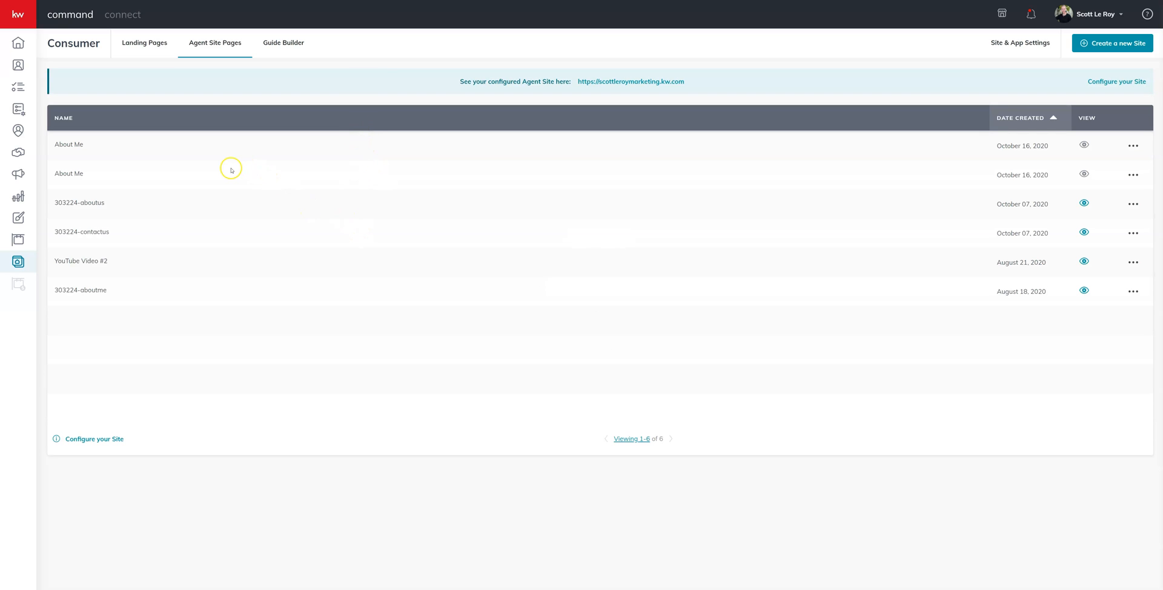
pyautogui.moveTo(80, 154)
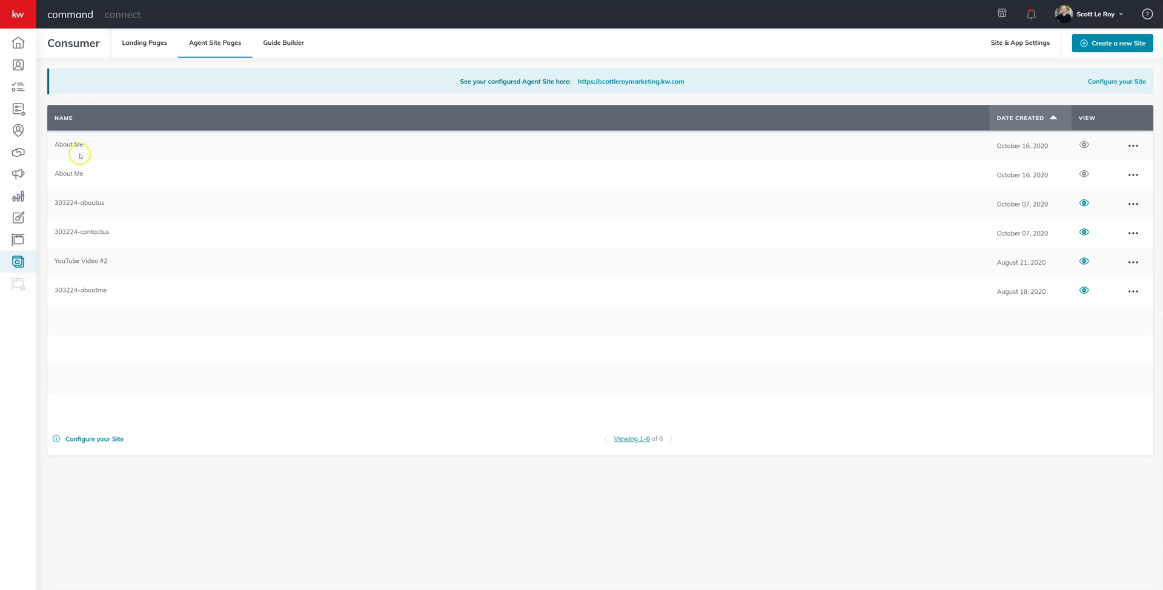
pyautogui.moveTo(97, 133)
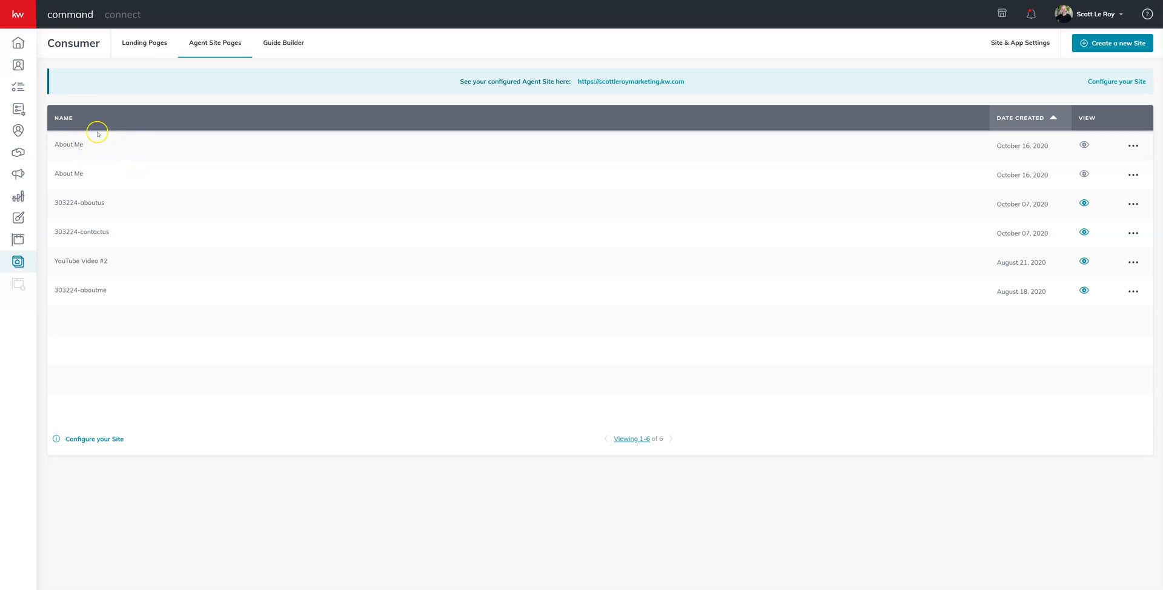
pyautogui.moveTo(1019, 154)
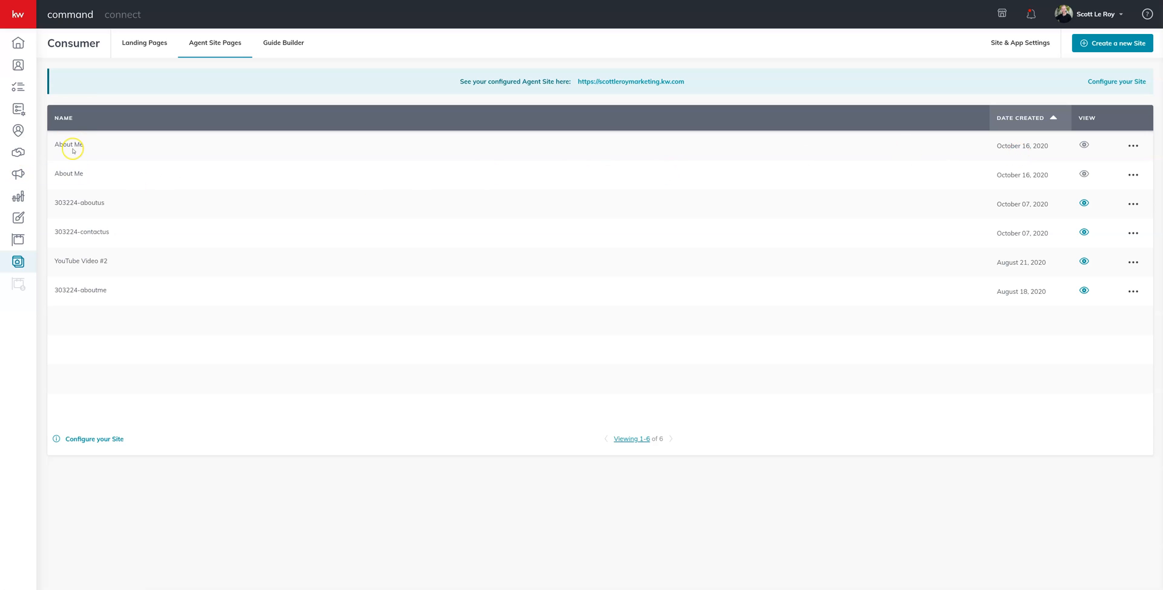
pyautogui.moveTo(74, 150)
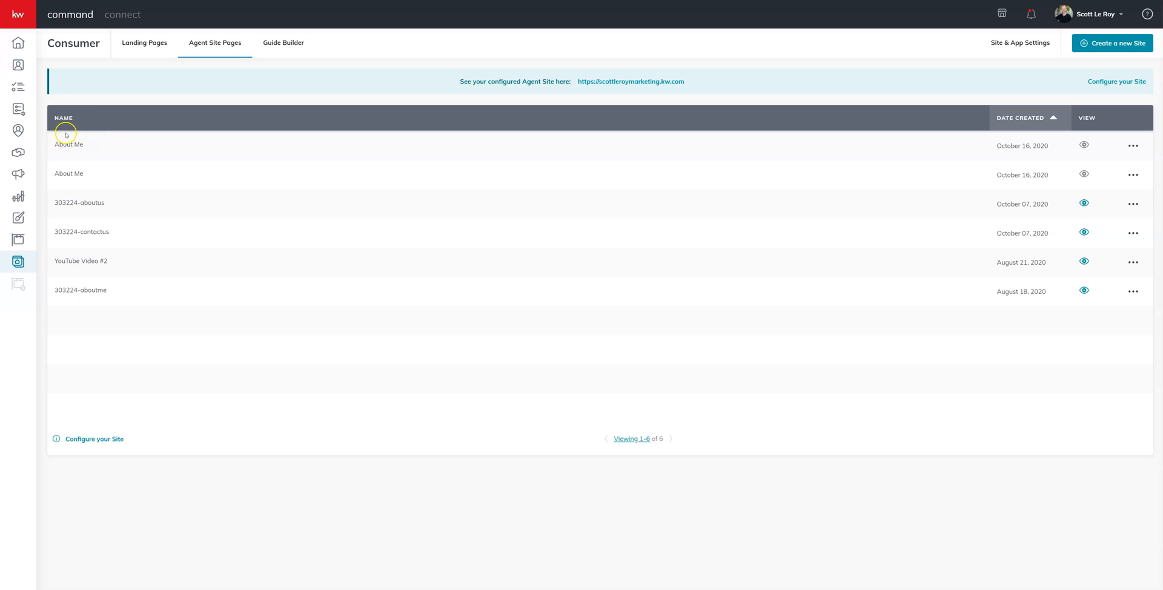
pyautogui.moveTo(147, 202)
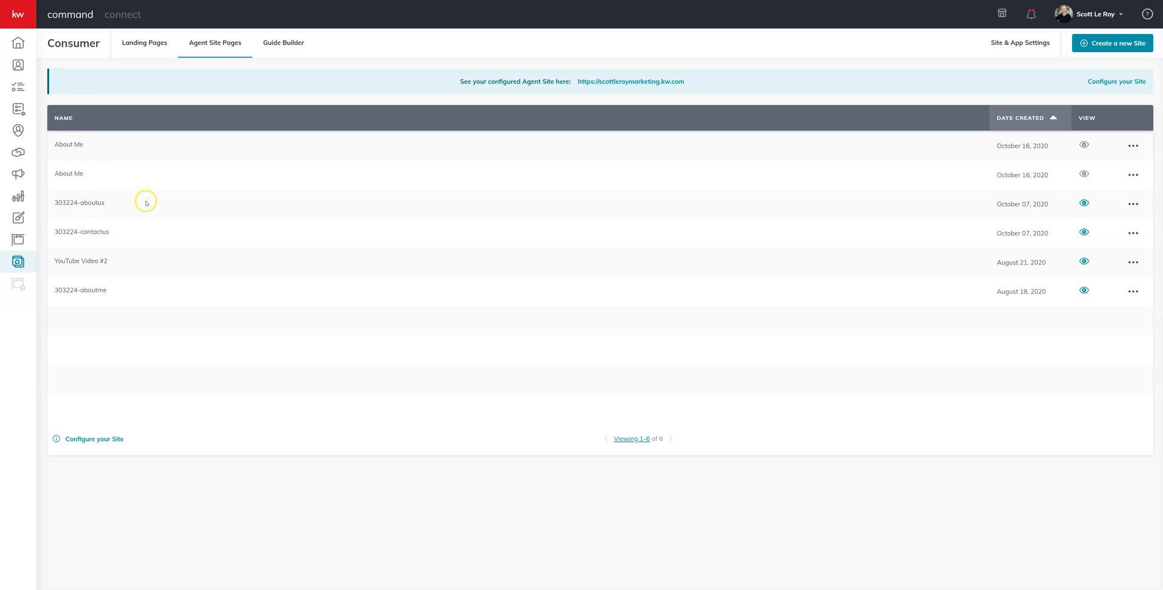
pyautogui.moveTo(368, 139)
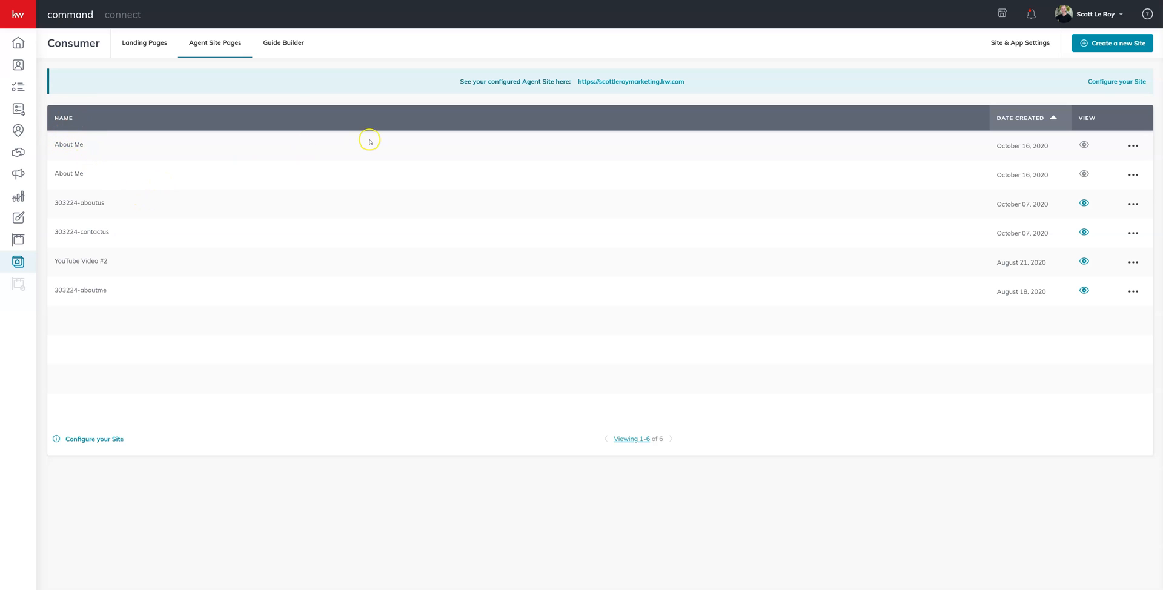
# - Reach the agent site's Site Pages list and open the About Me page's title, slug and SEO settings
pyautogui.click(1020, 42)
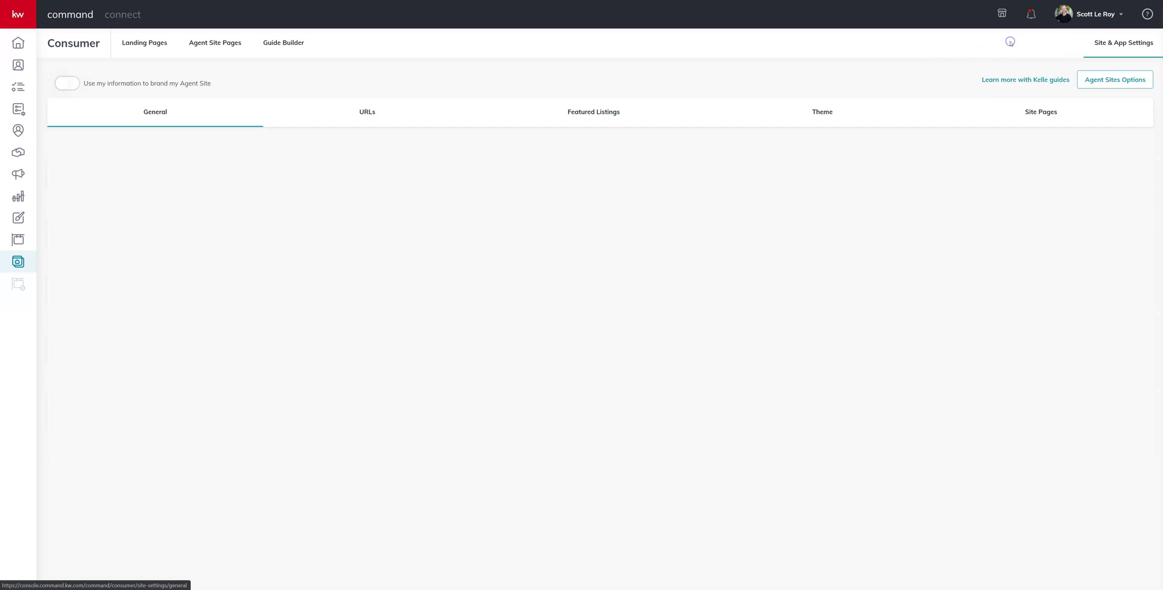
pyautogui.click(65, 83)
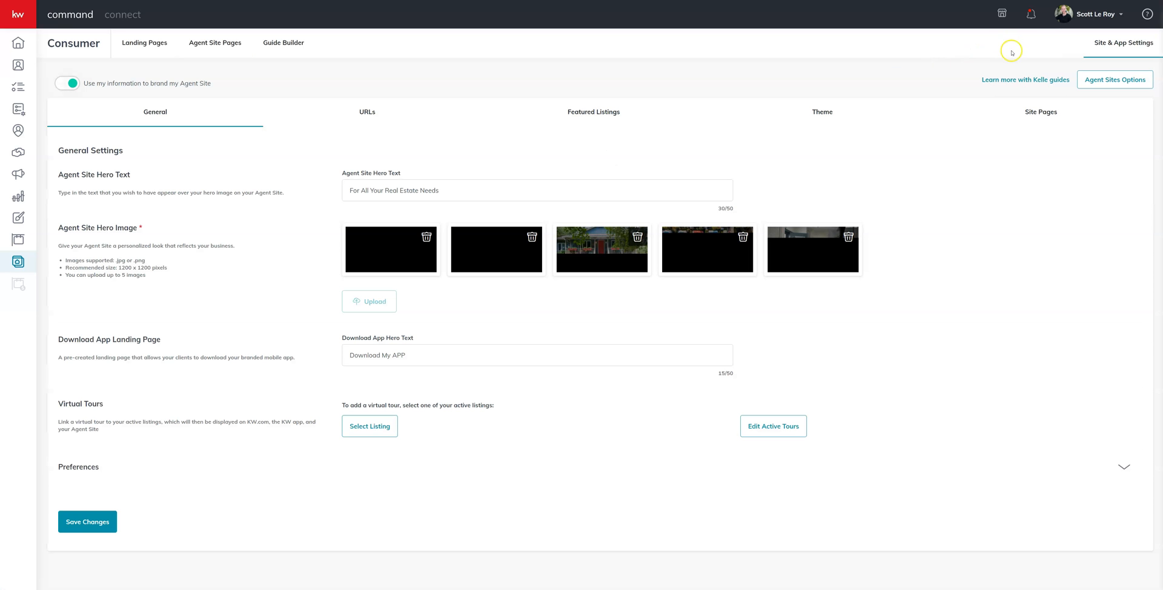
pyautogui.click(1040, 111)
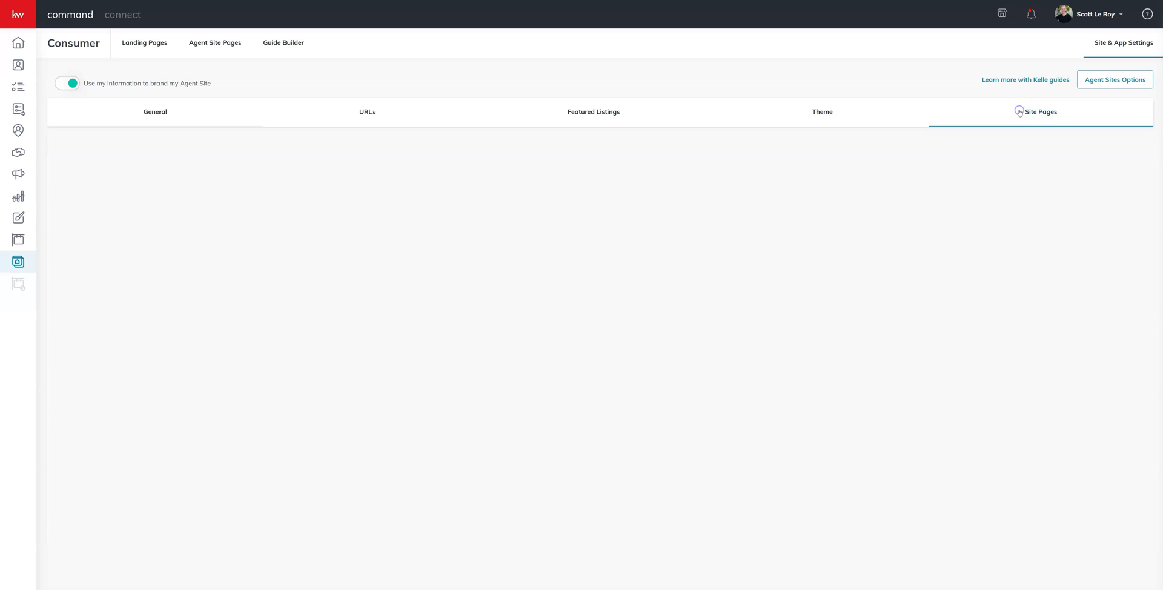
pyautogui.click(1041, 111)
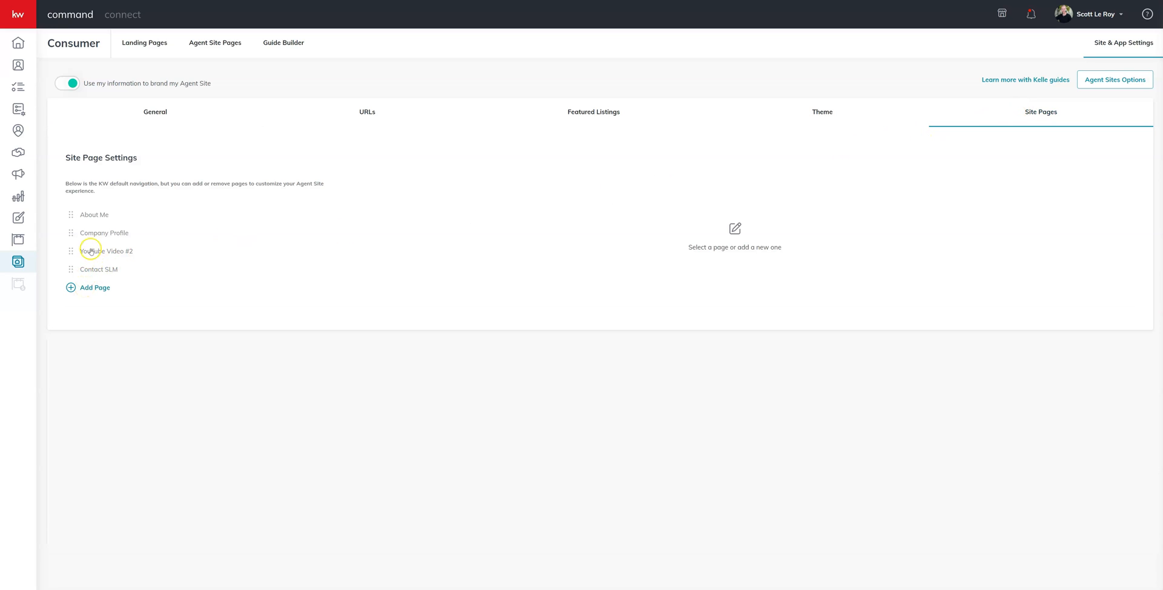
pyautogui.moveTo(98, 214)
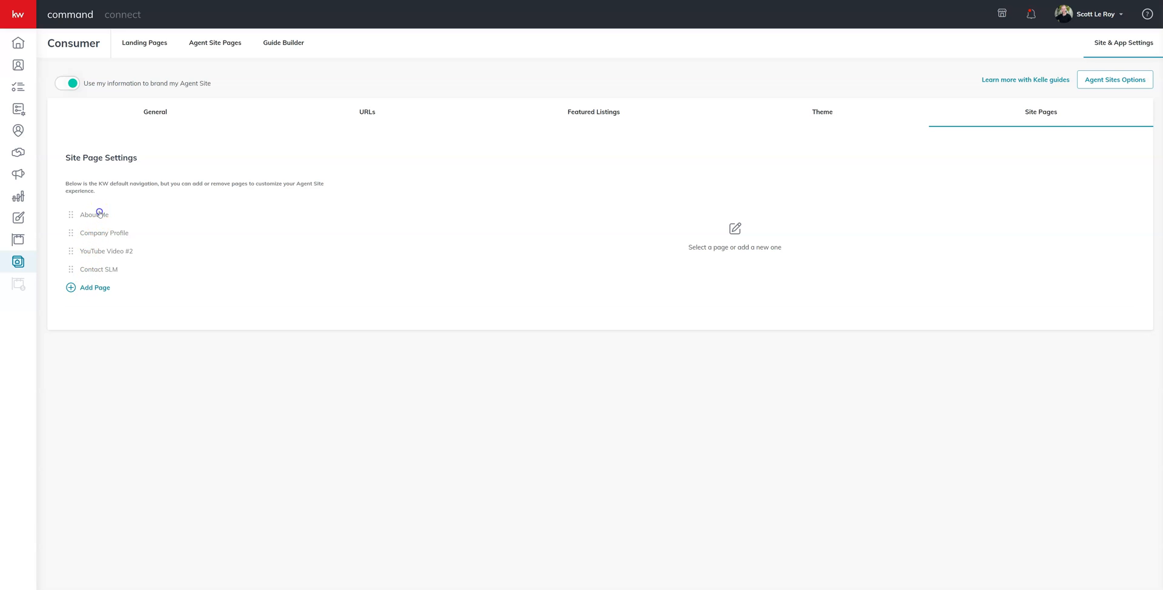
pyautogui.click(94, 216)
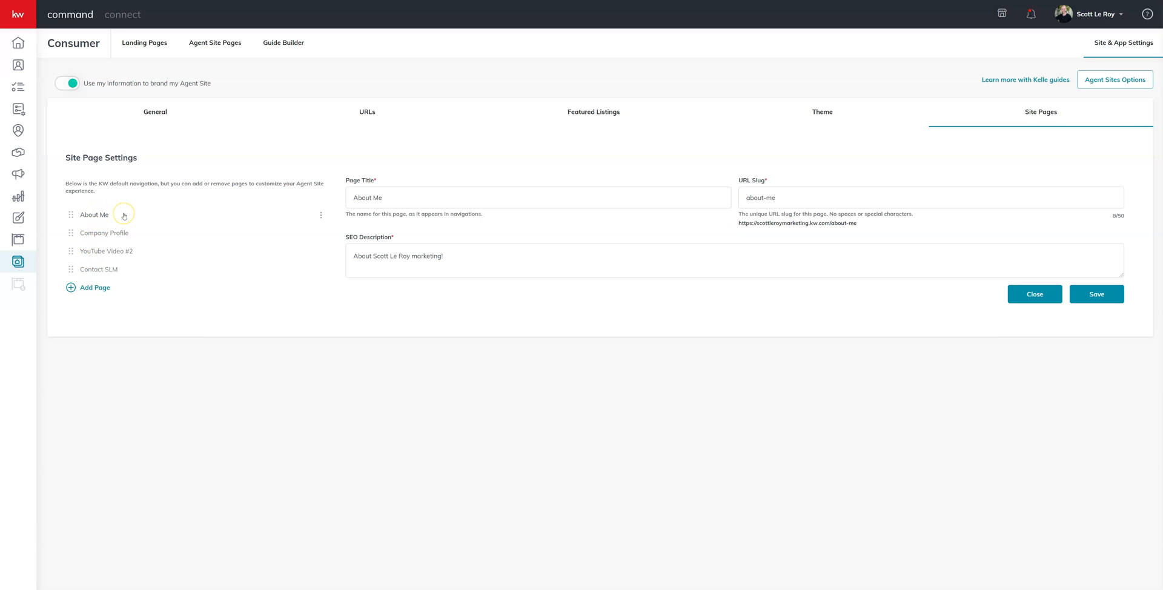
pyautogui.moveTo(279, 221)
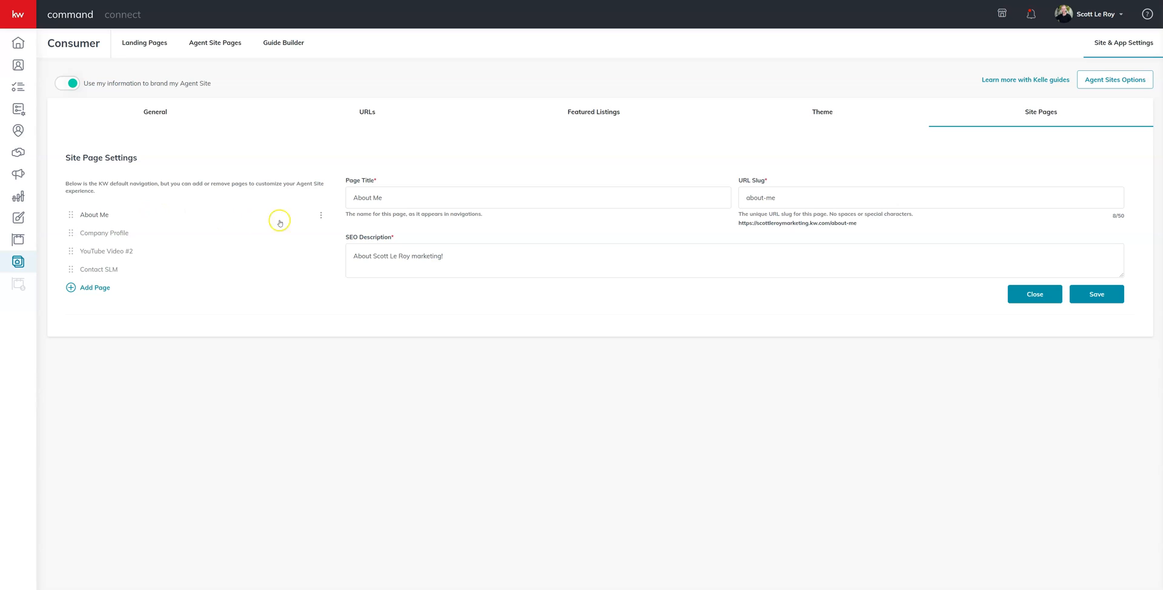
pyautogui.moveTo(315, 221)
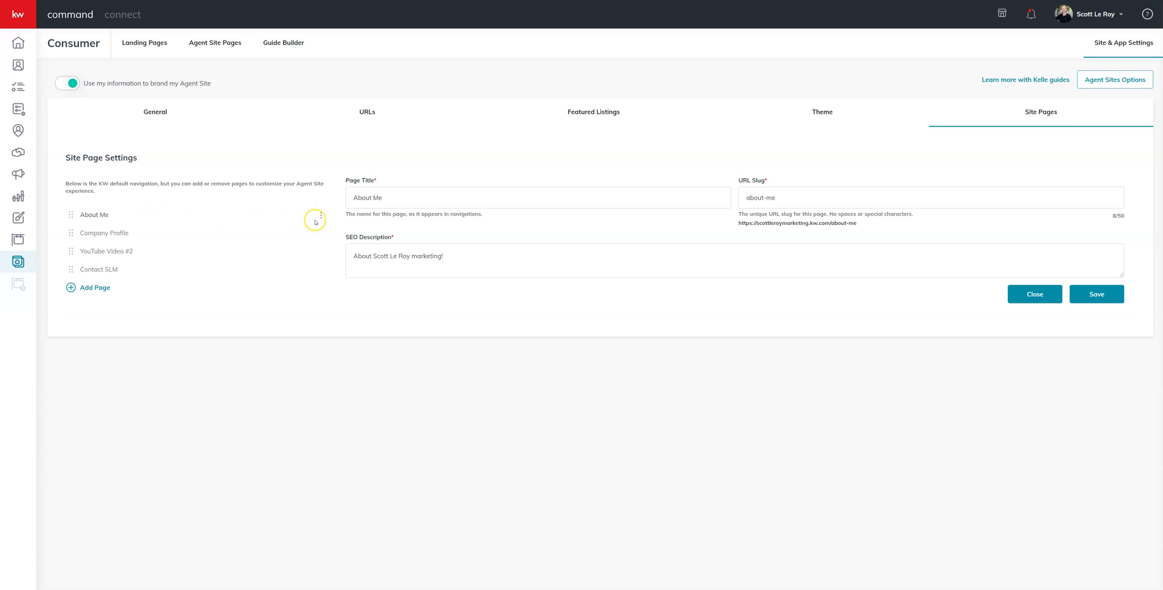
pyautogui.moveTo(322, 219)
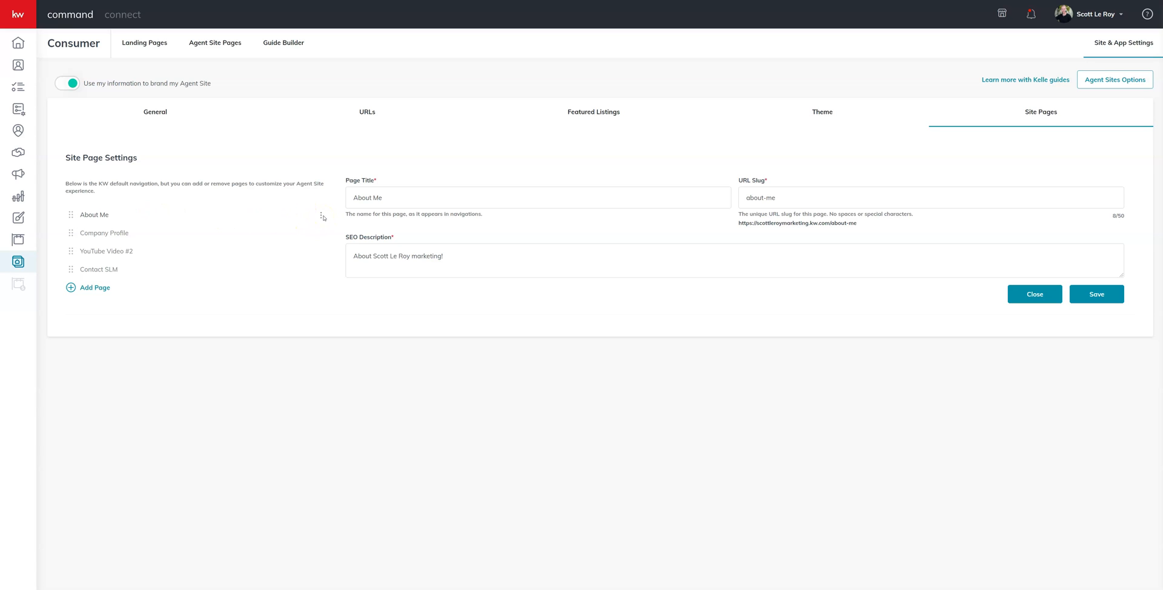
# - Via Select page, switch the About Me nav entry from 303224-aboutme to the second About Me design and confirm
pyautogui.click(320, 216)
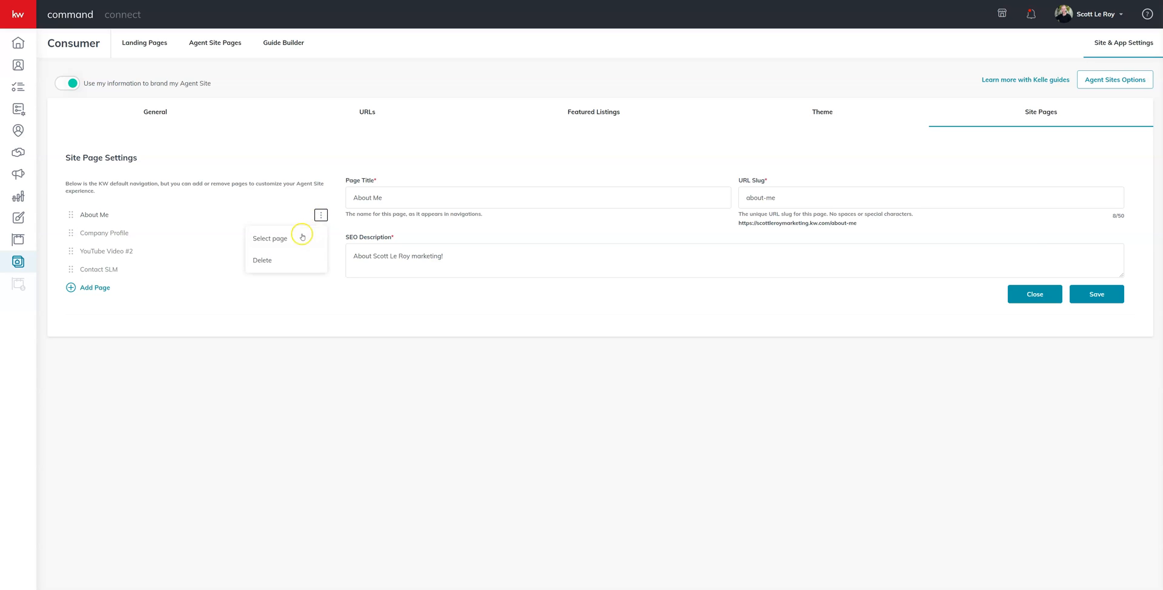
pyautogui.click(269, 239)
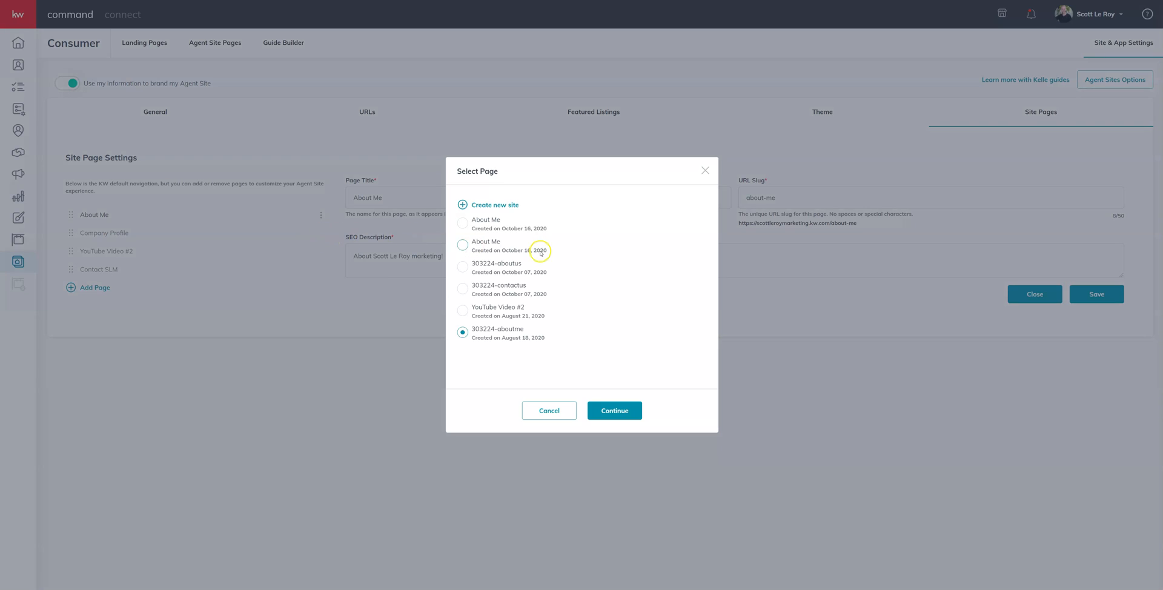
pyautogui.moveTo(500, 227)
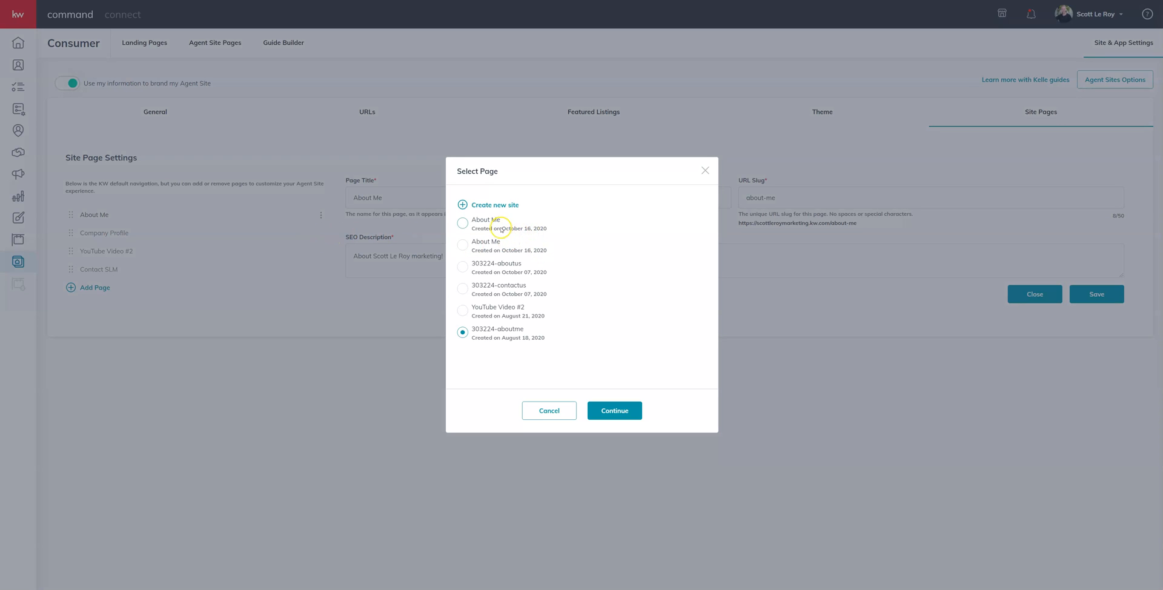
pyautogui.moveTo(497, 246)
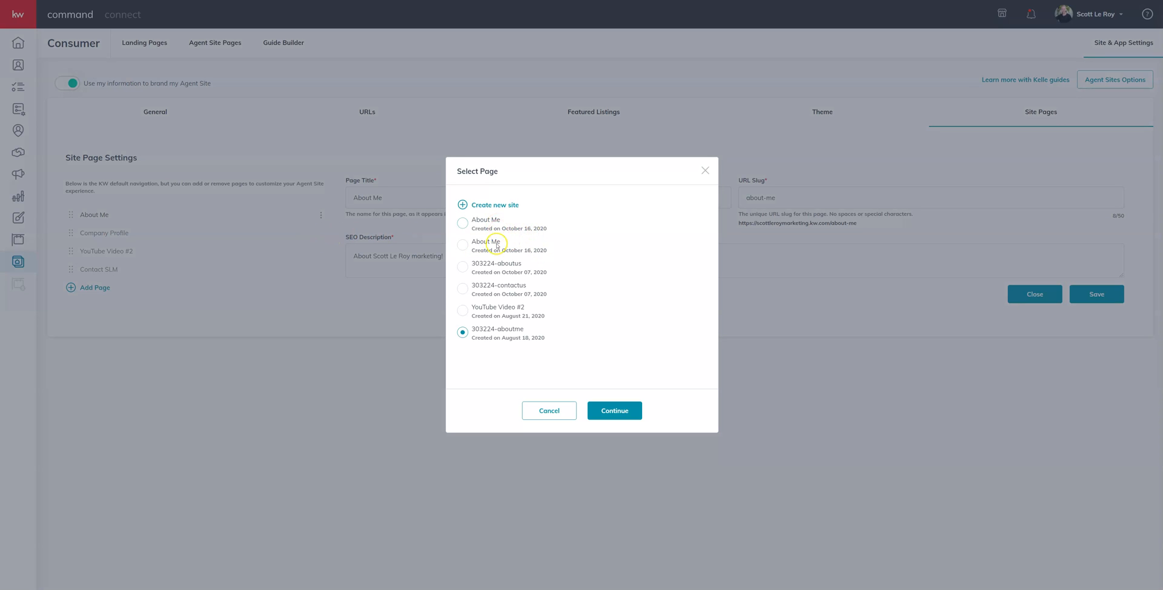
pyautogui.click(462, 244)
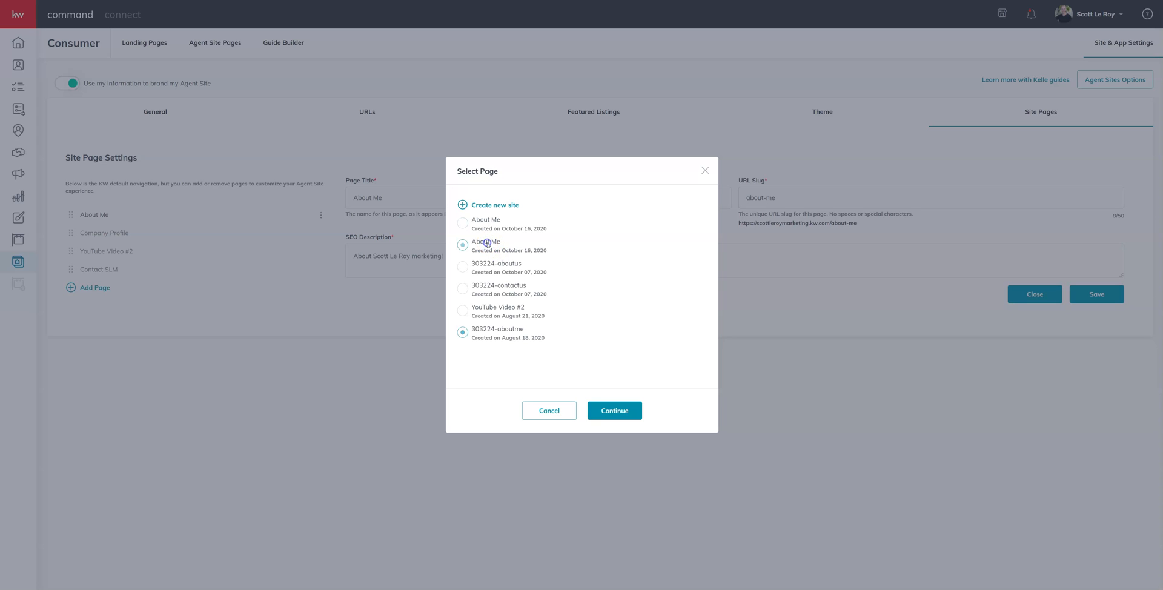
pyautogui.click(461, 244)
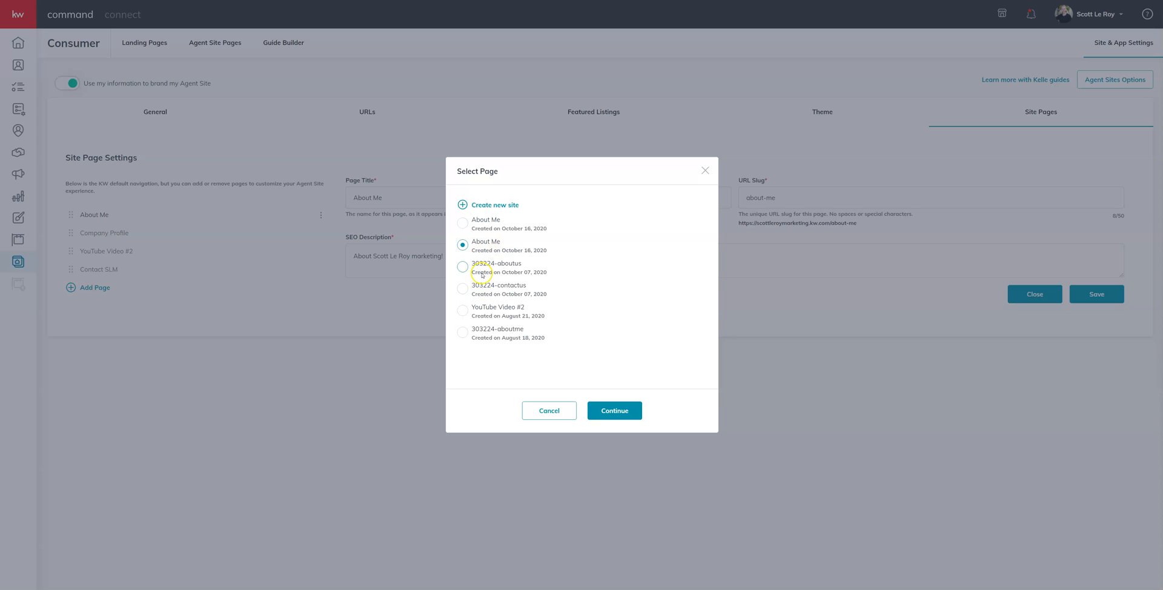
pyautogui.moveTo(627, 394)
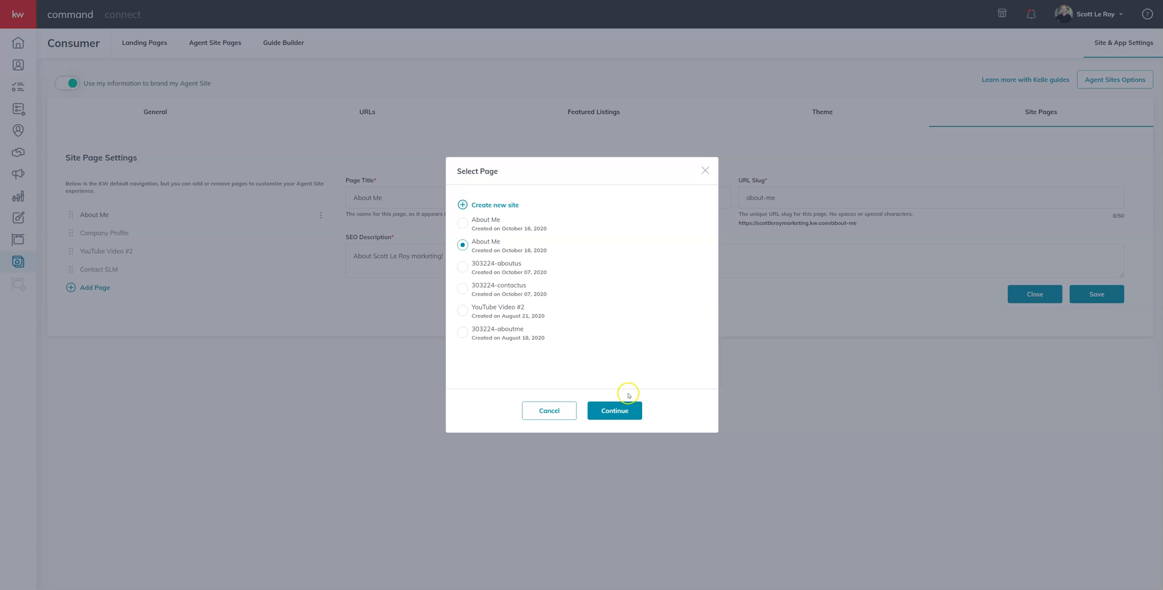
pyautogui.moveTo(642, 413)
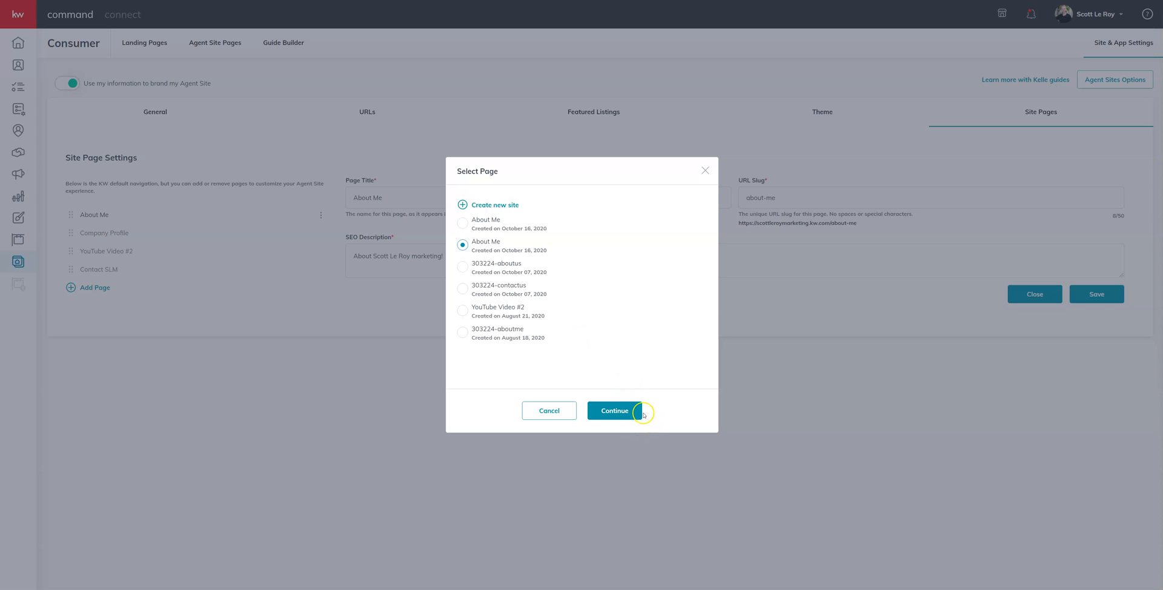
pyautogui.click(613, 411)
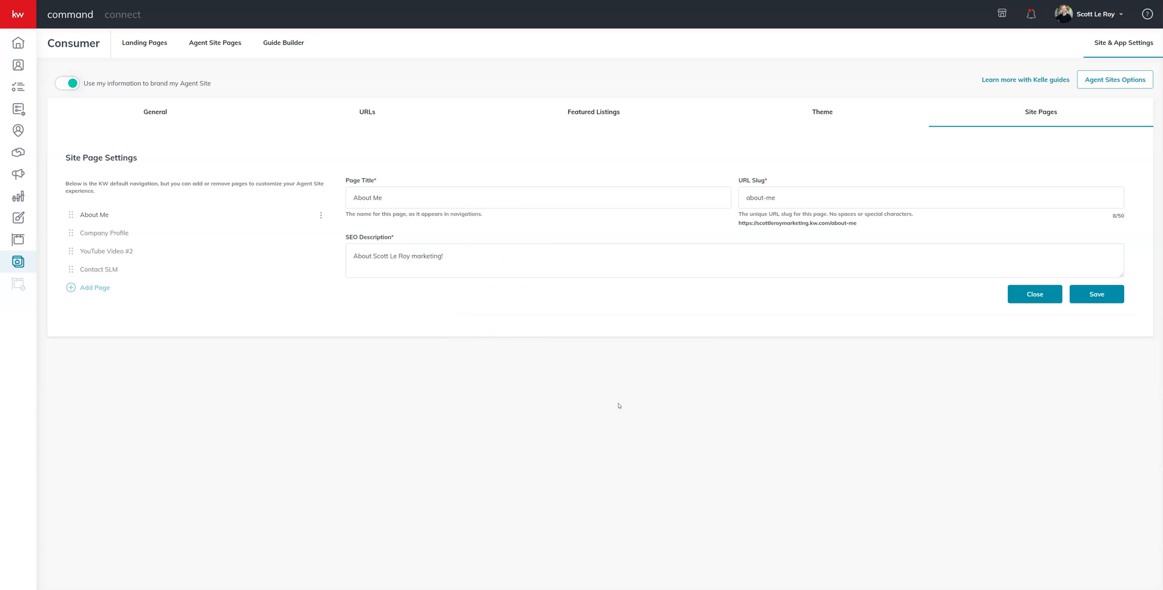
# - Save the About Me page settings, keeping the new design link
pyautogui.click(1096, 294)
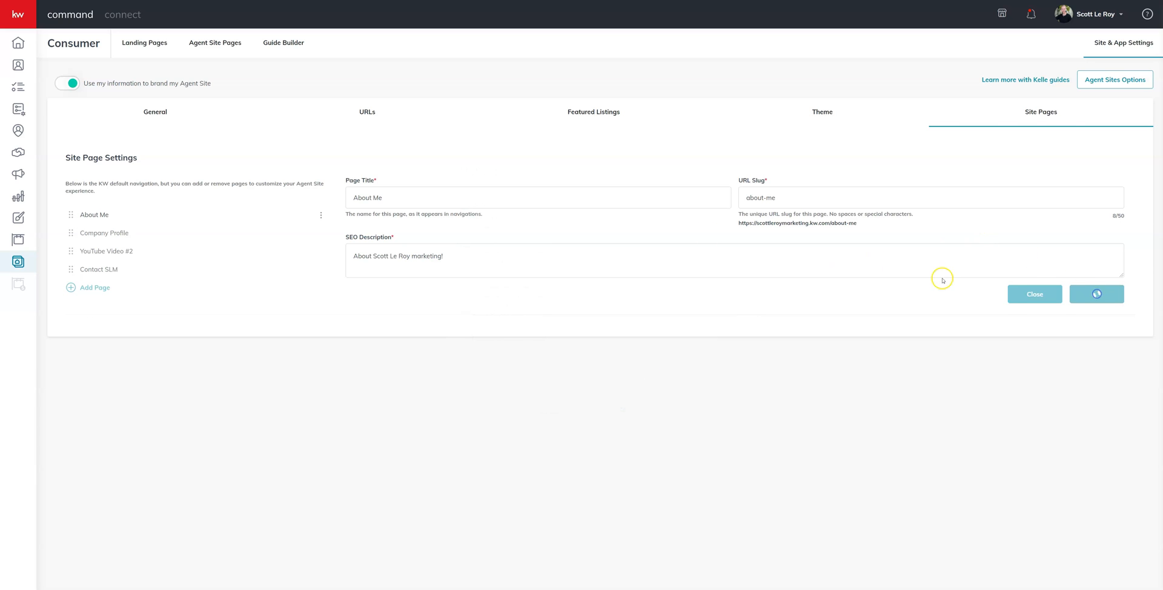
pyautogui.click(1096, 294)
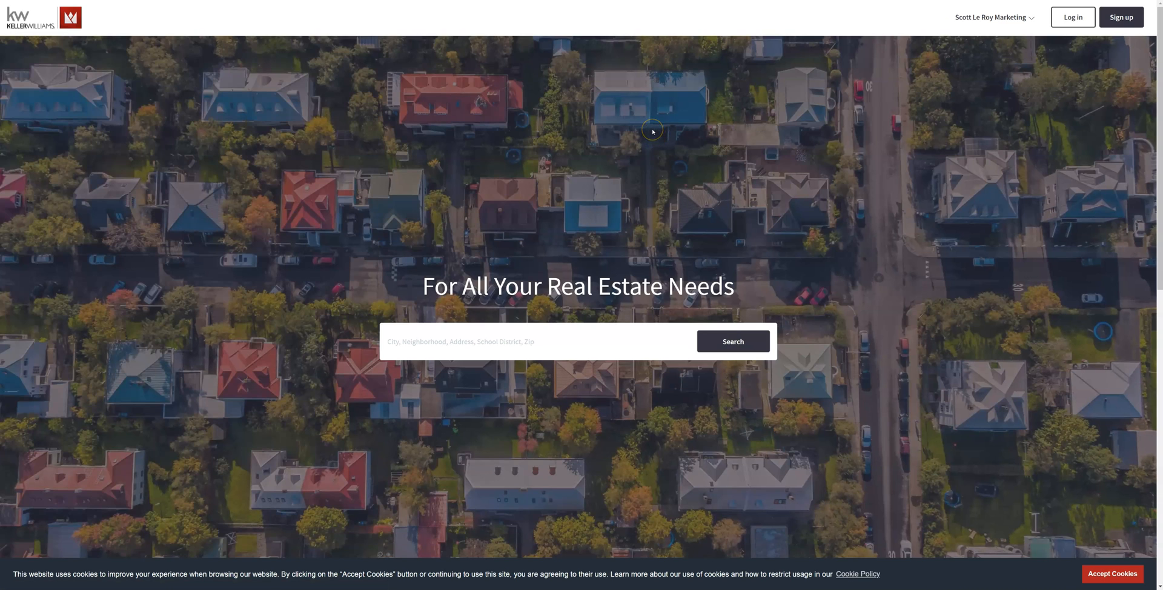
pyautogui.moveTo(987, 17)
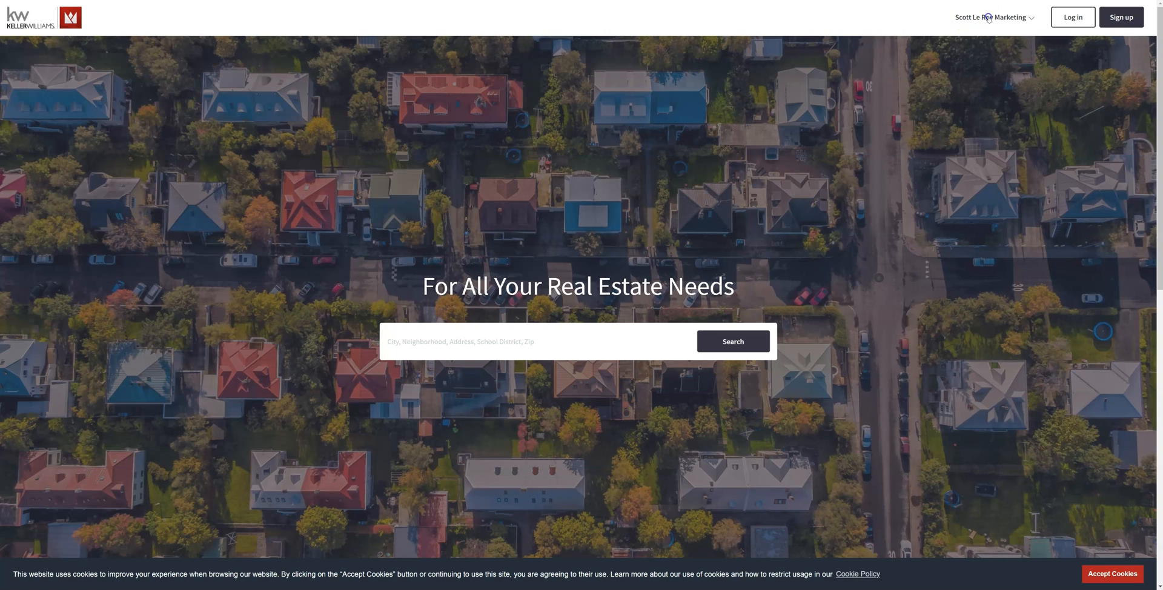